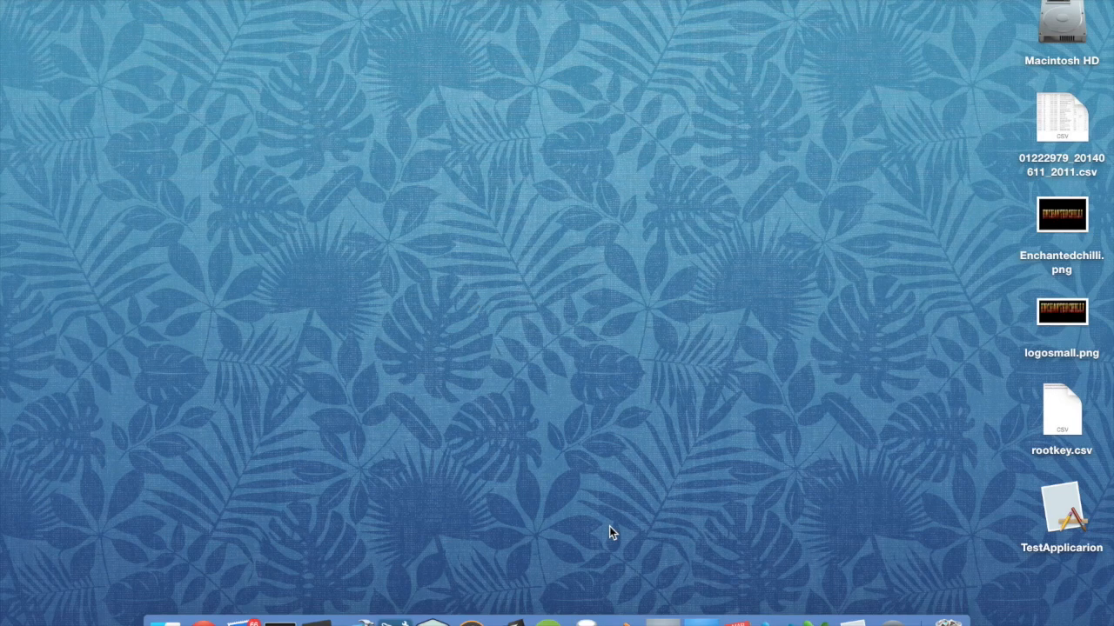
mouse_move(278, 616)
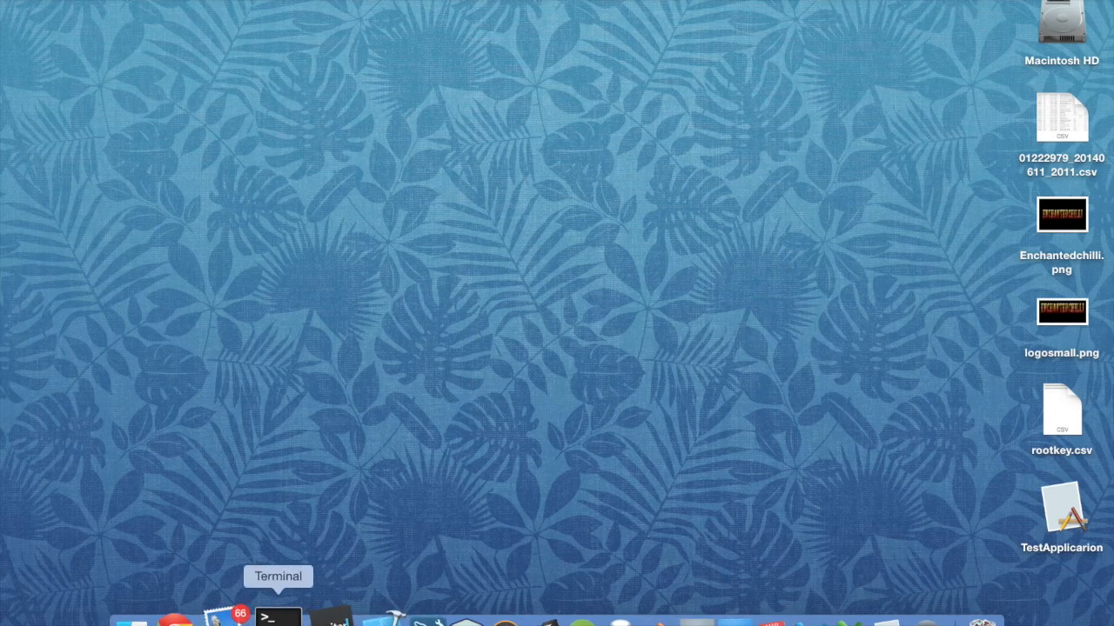
- Browse Finder to Applications › Utilities and select the Disk Utility app
left_click(163, 616)
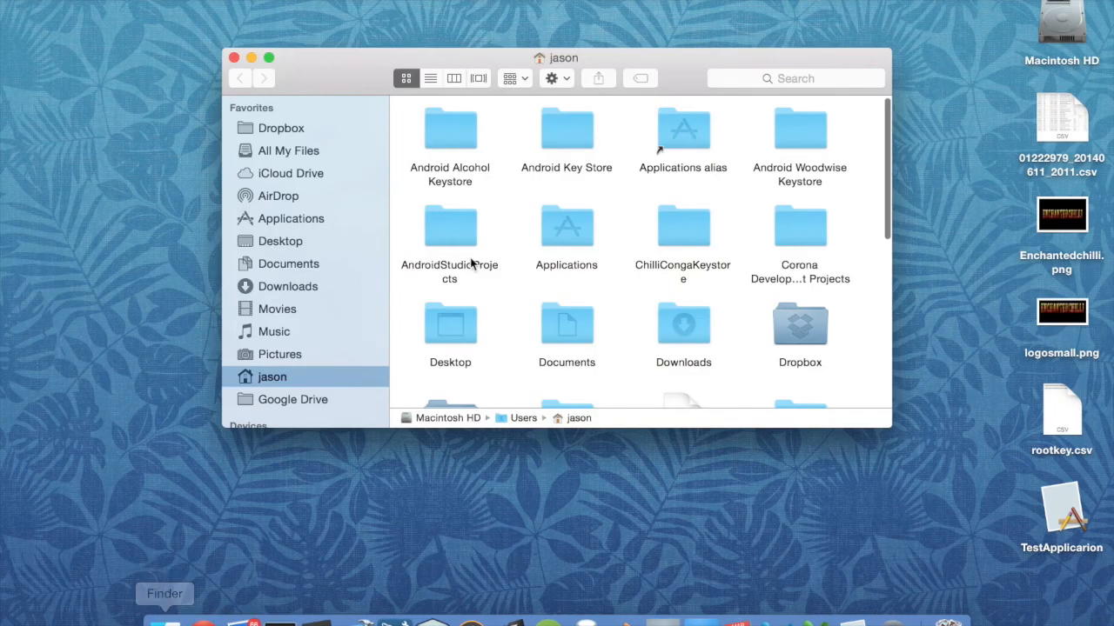
scroll("down", 3)
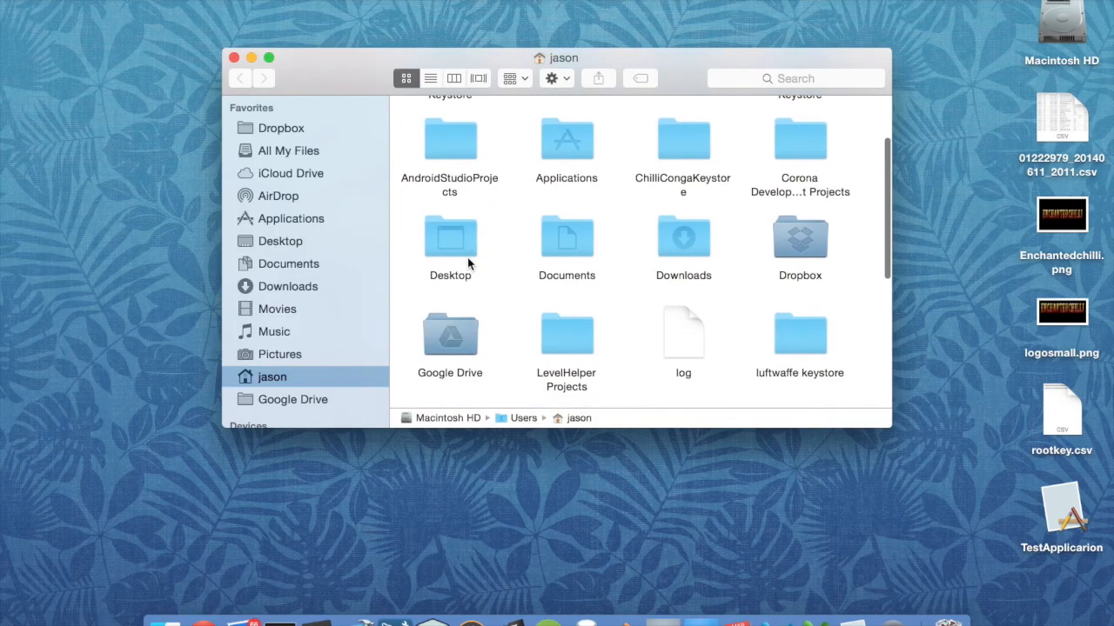
scroll("down", 3)
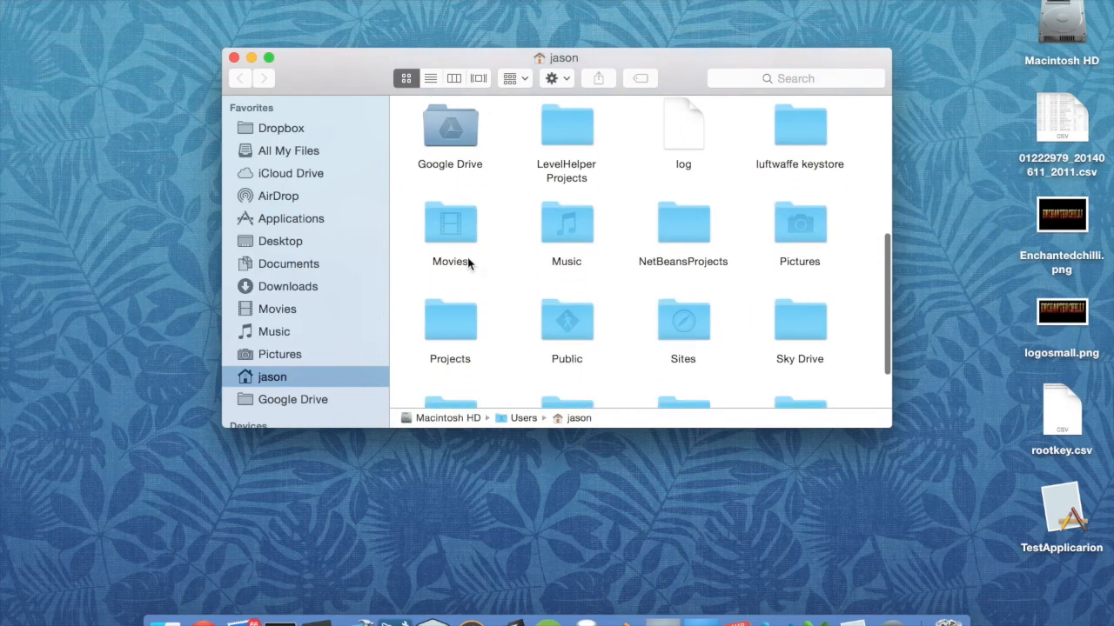
scroll("down", 3)
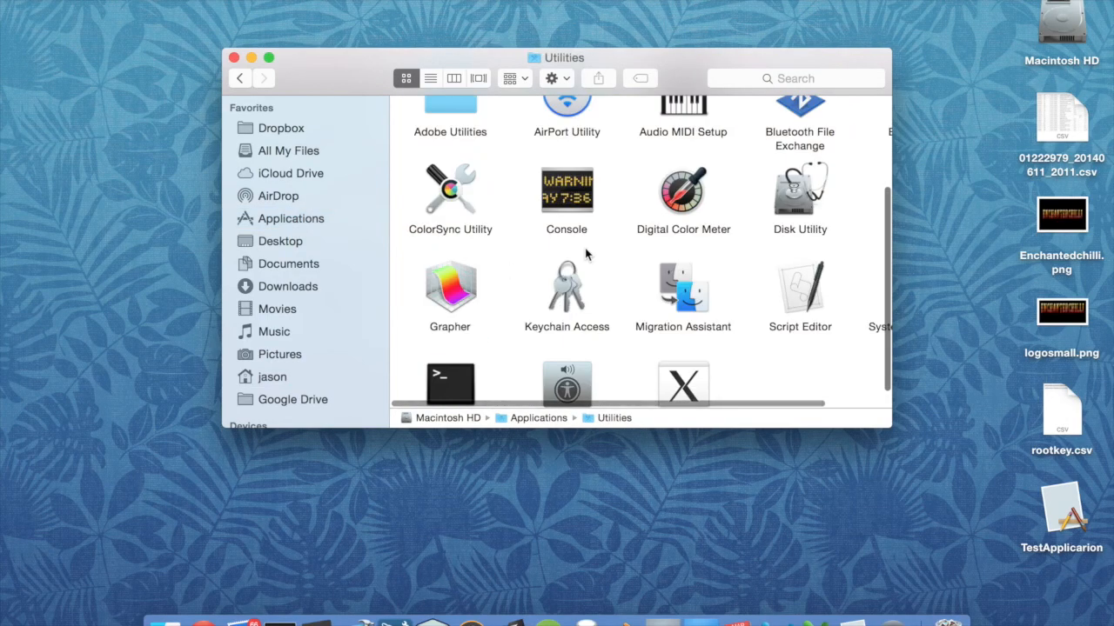
left_click(799, 188)
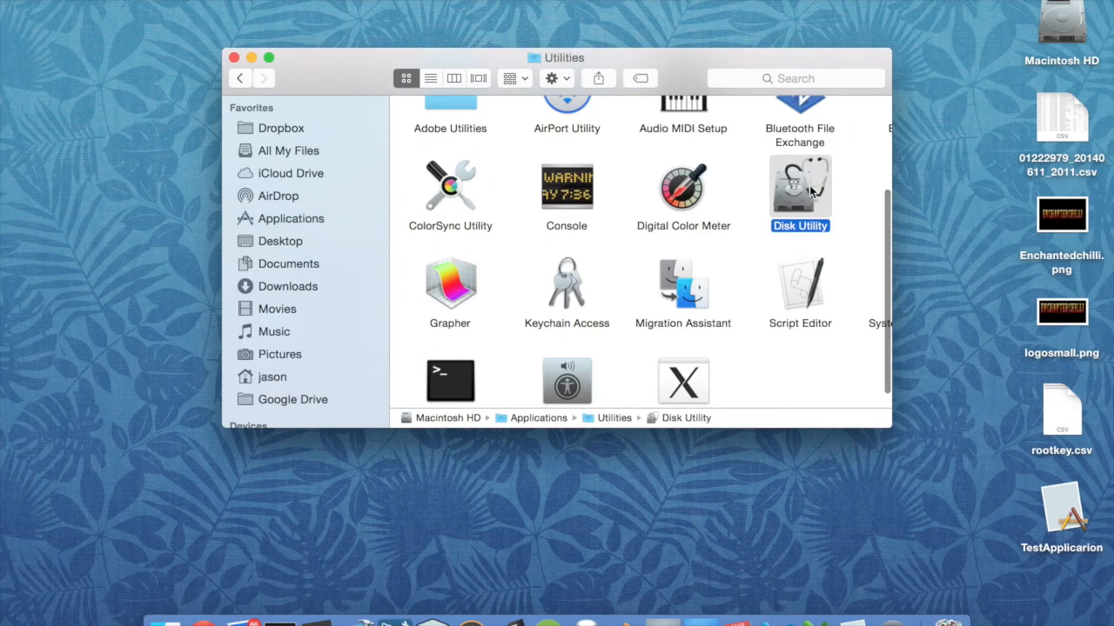
- Create a 100 MB blank image saved as TestImagd with volume name TestImage on the Desktop
double_click(798, 188)
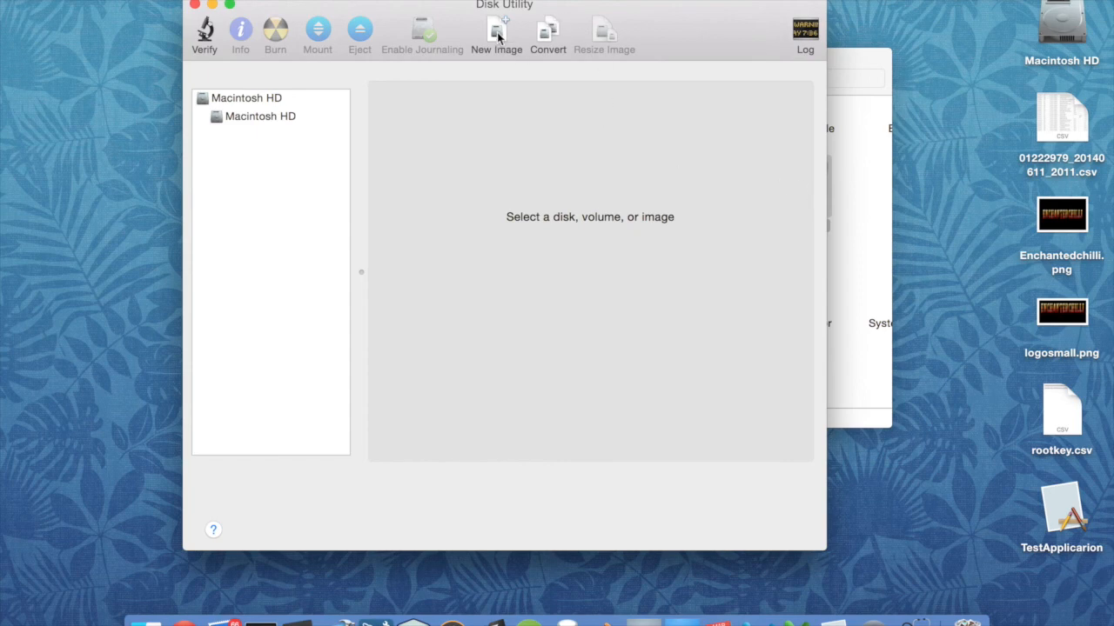
left_click(497, 31)
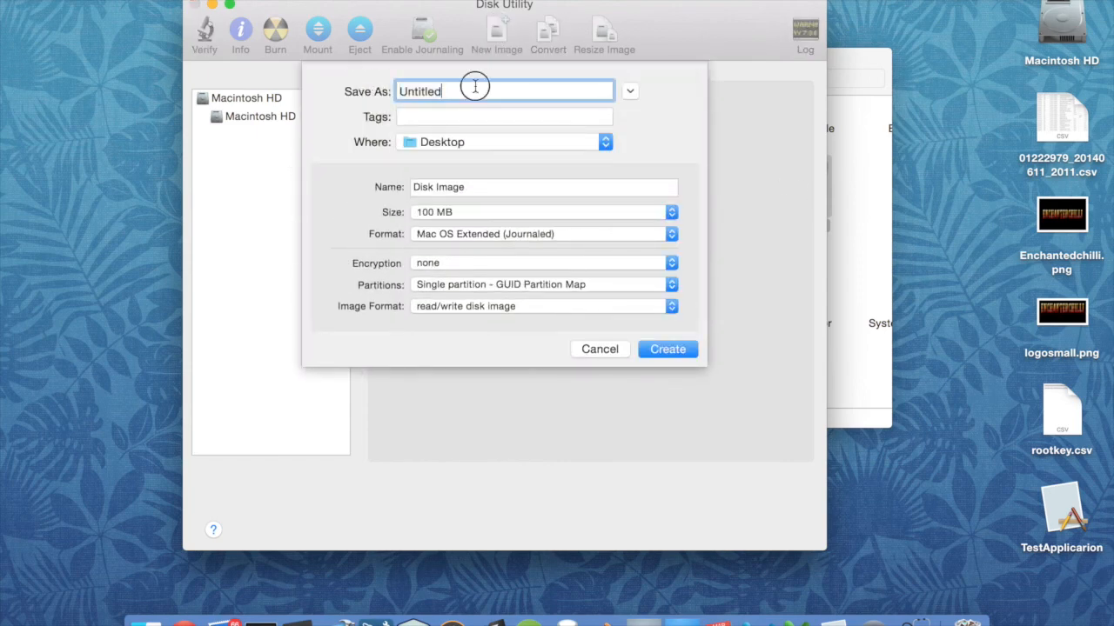
type("Test")
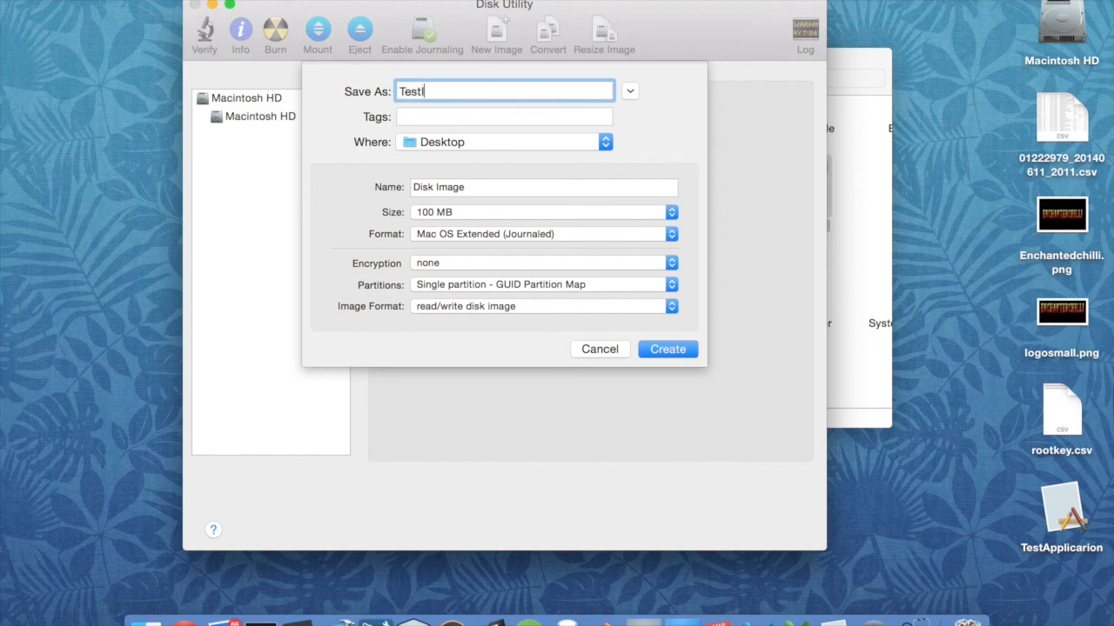
type("Imagd")
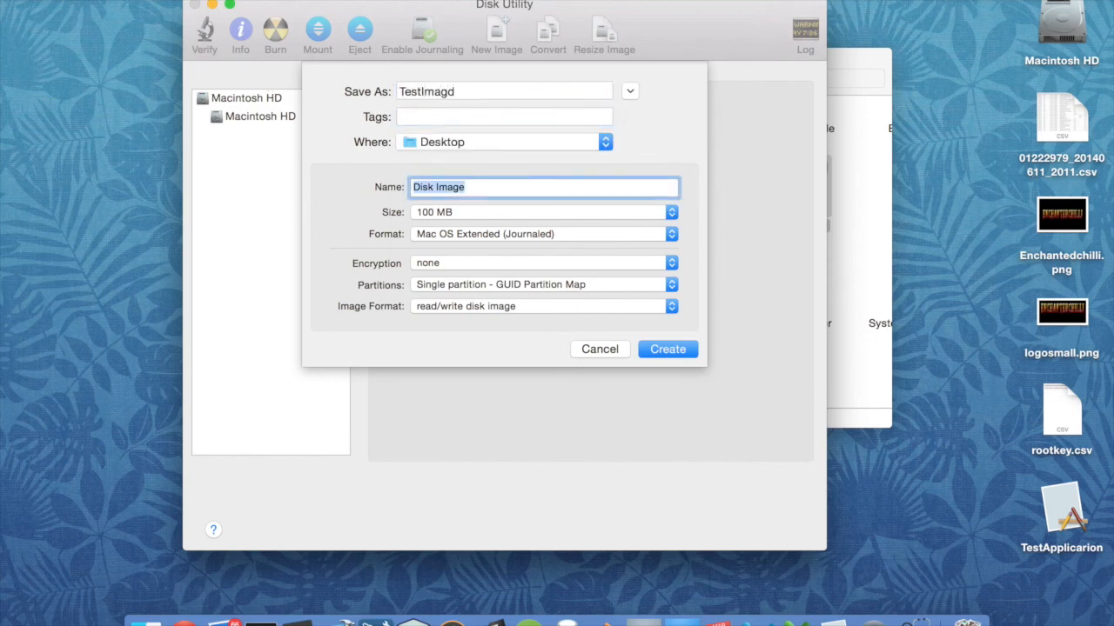
type("TestImag")
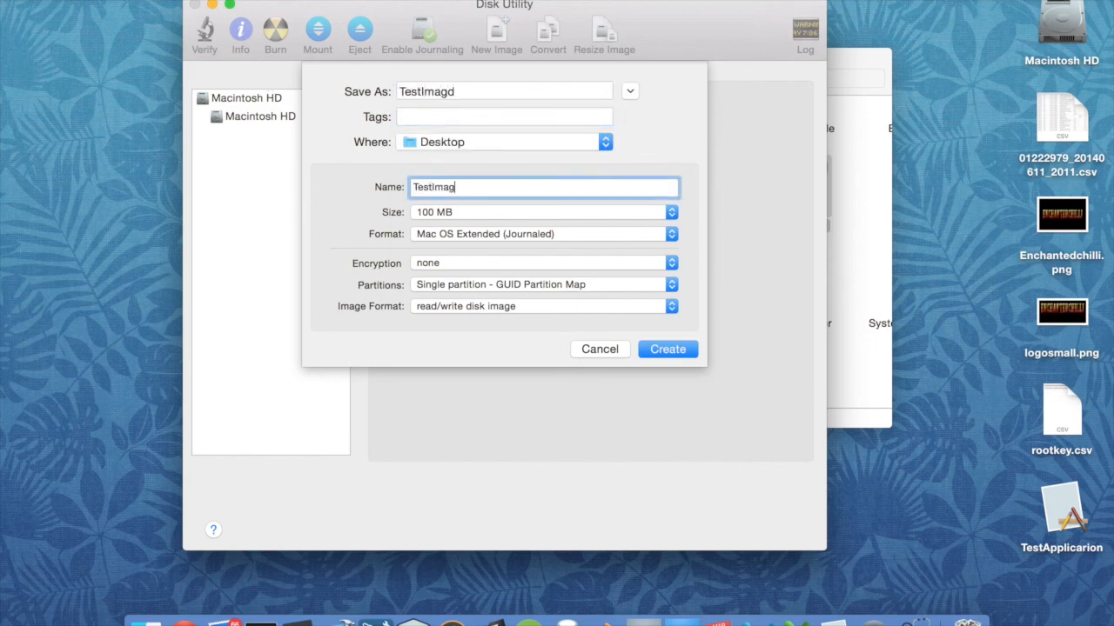
type("e")
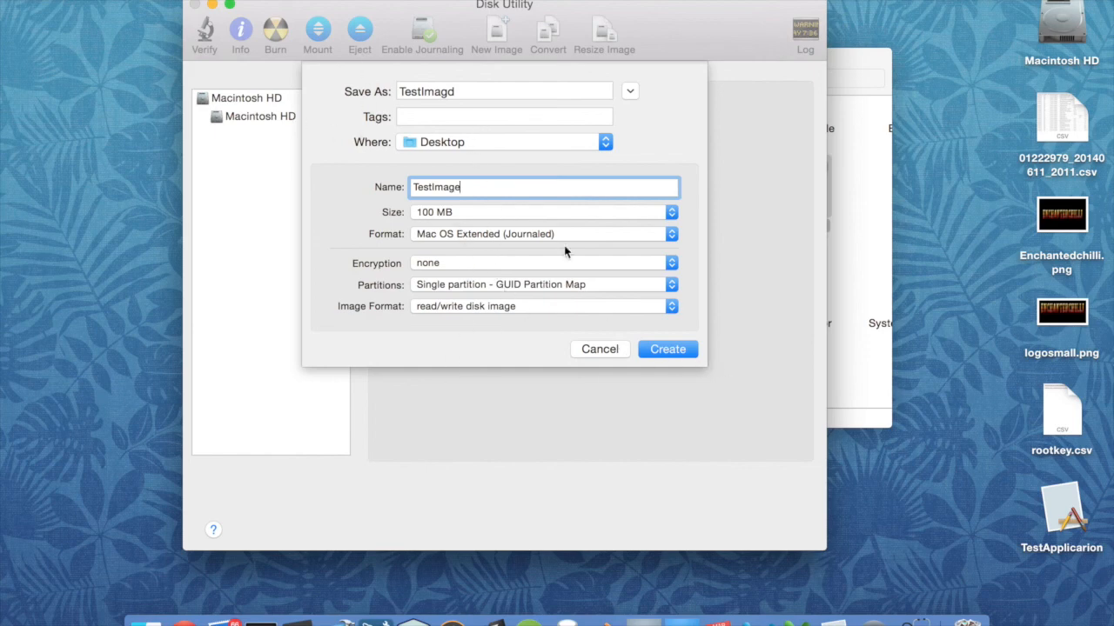
mouse_move(607, 292)
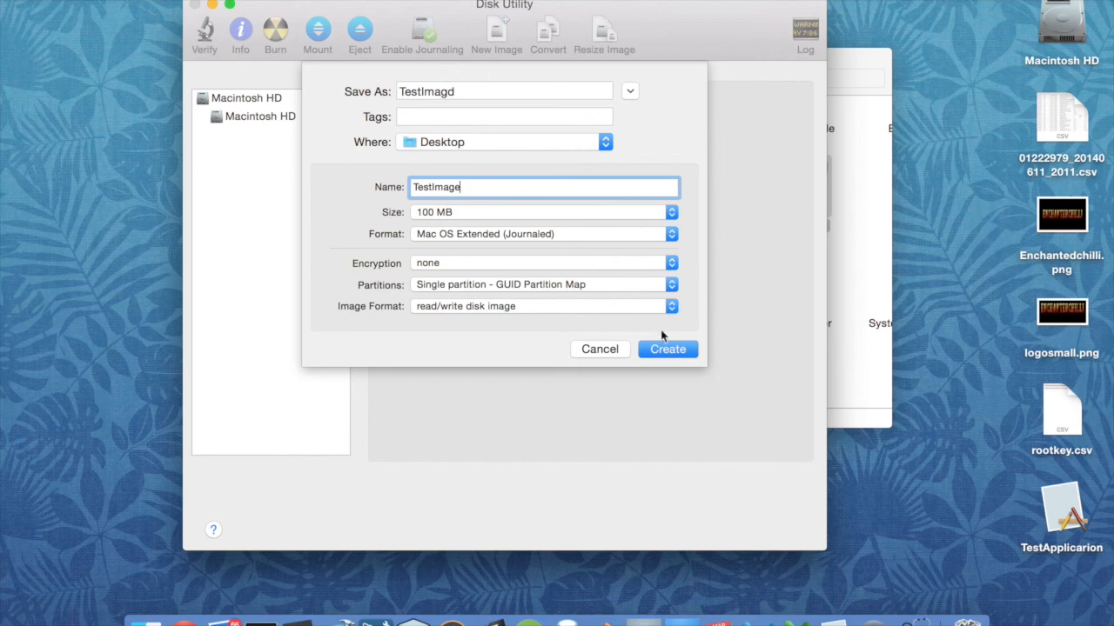
left_click(668, 348)
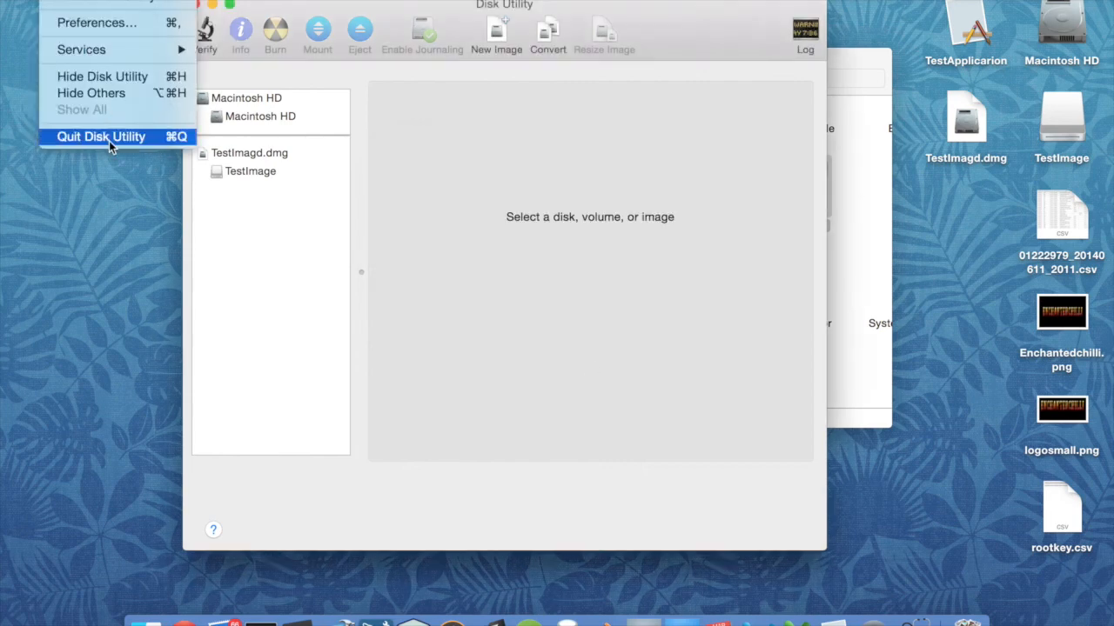
- Quit Disk Utility and open the mounted TestImage volume in its own Finder window
left_click(101, 136)
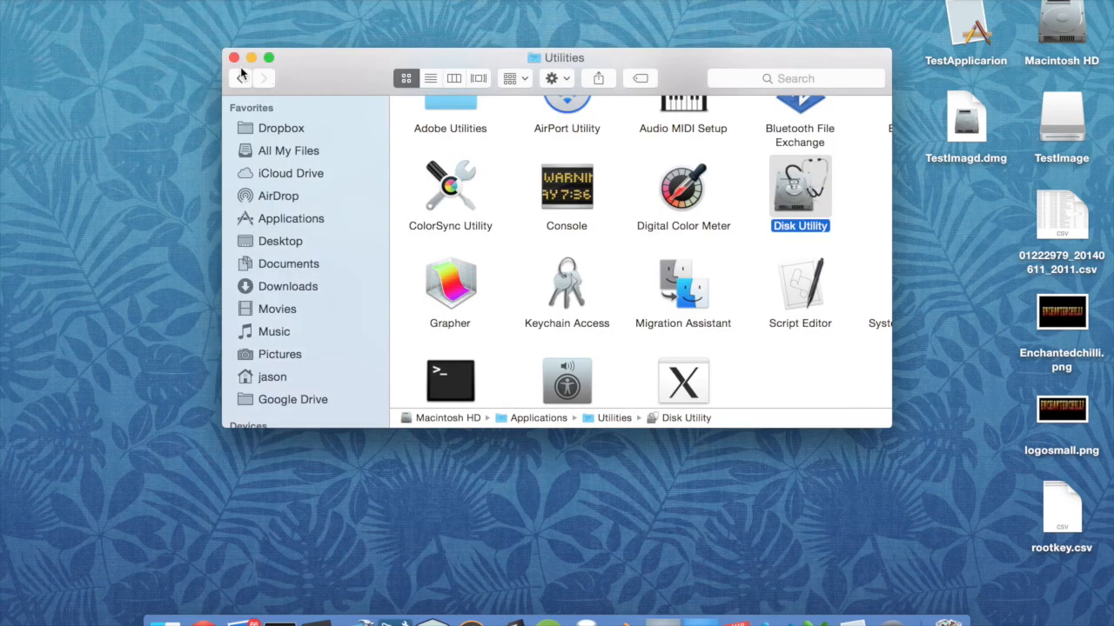
left_click(233, 57)
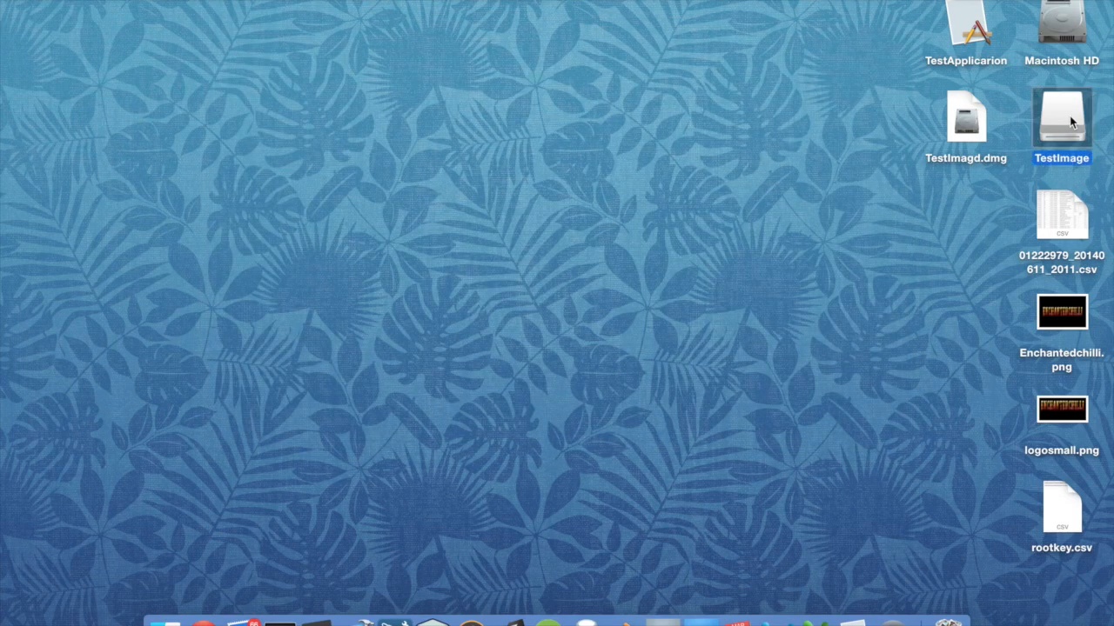
double_click(1062, 122)
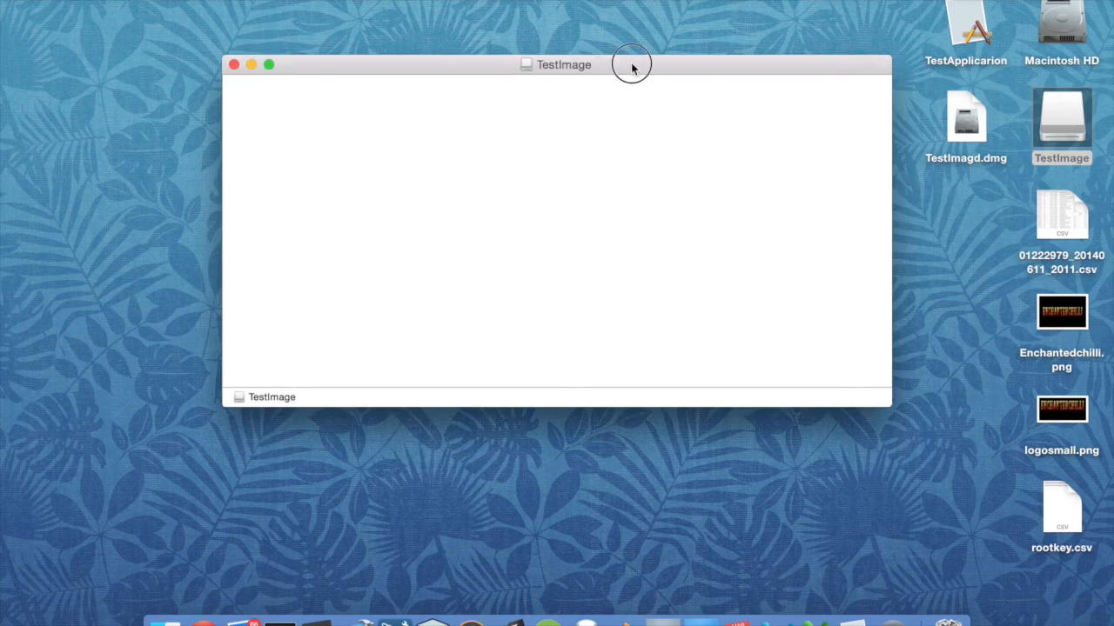
left_click_drag(633, 64, 665, 47)
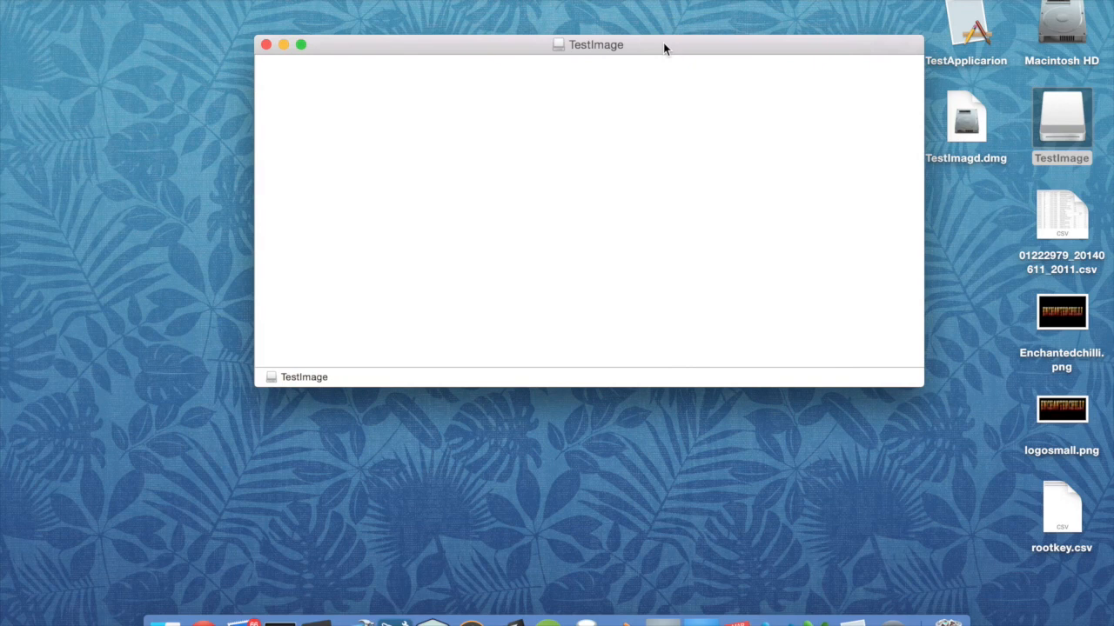
- Set the TestImage window's view options to use a picture background
right_click(678, 340)
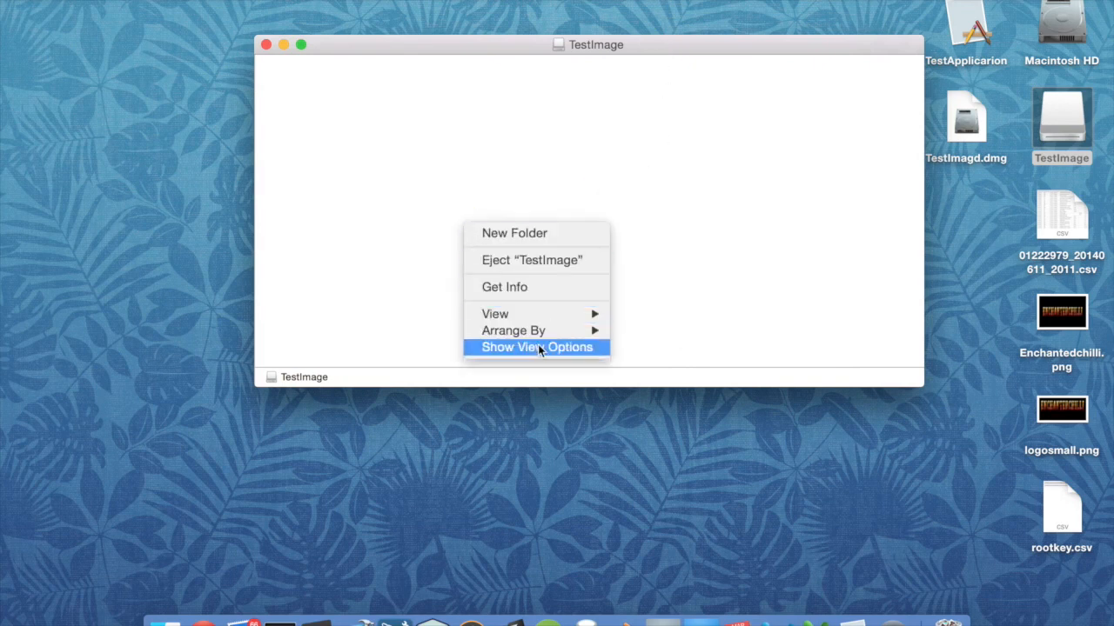
left_click(536, 348)
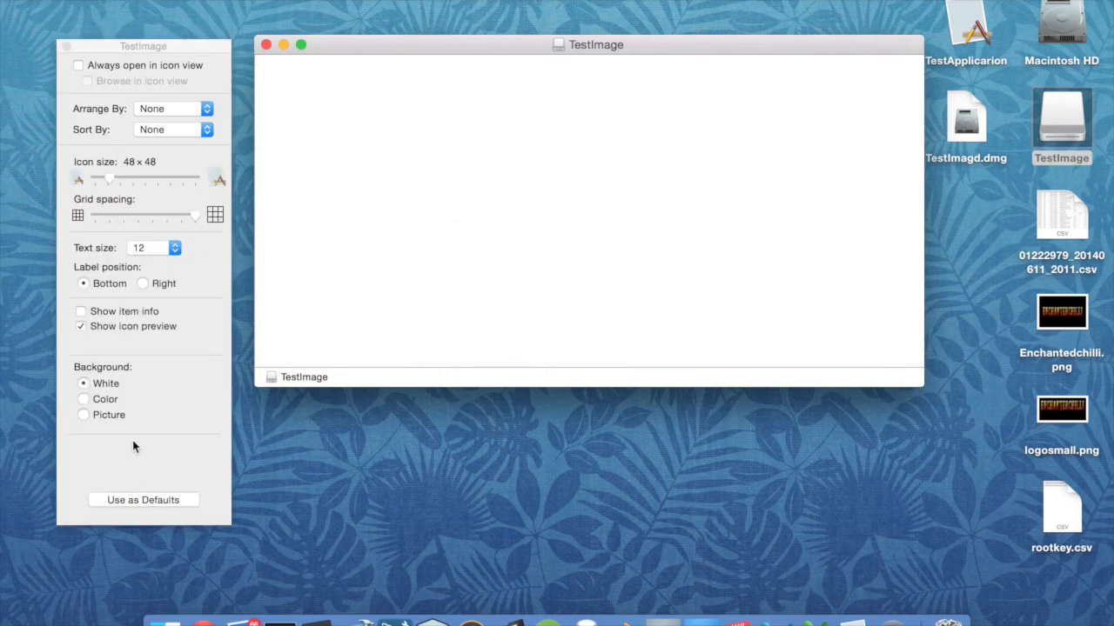
mouse_move(120, 414)
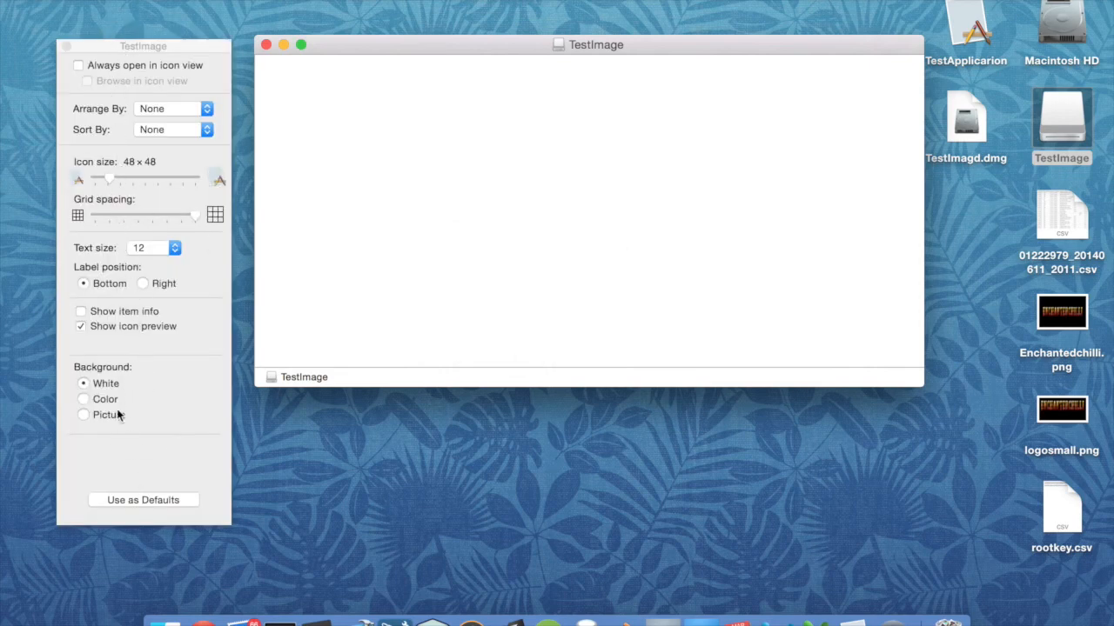
left_click(84, 414)
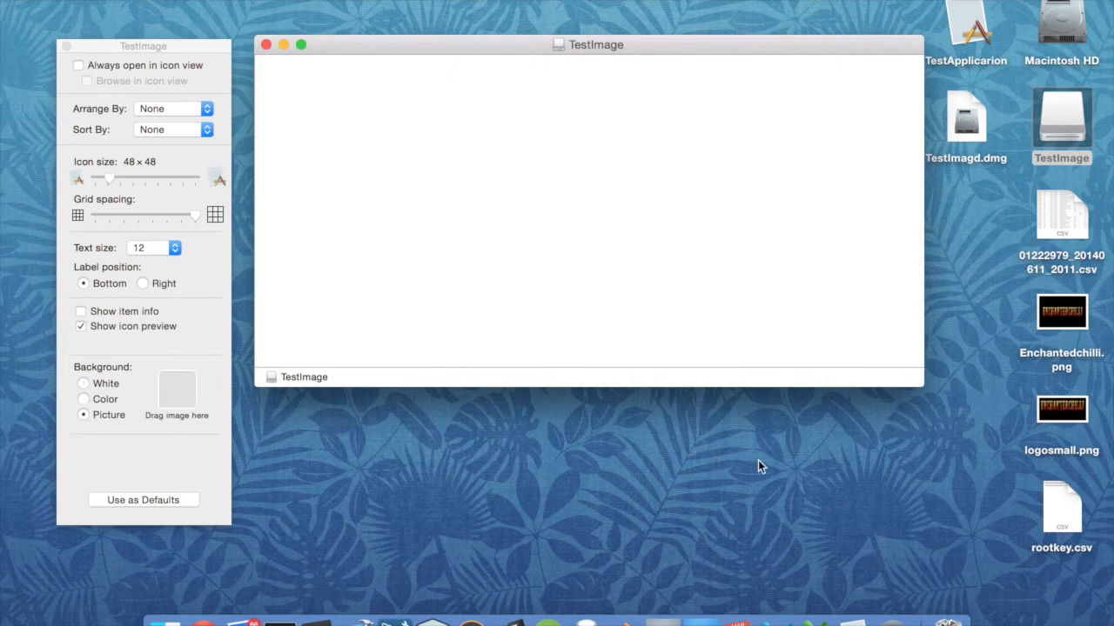
mouse_move(1072, 423)
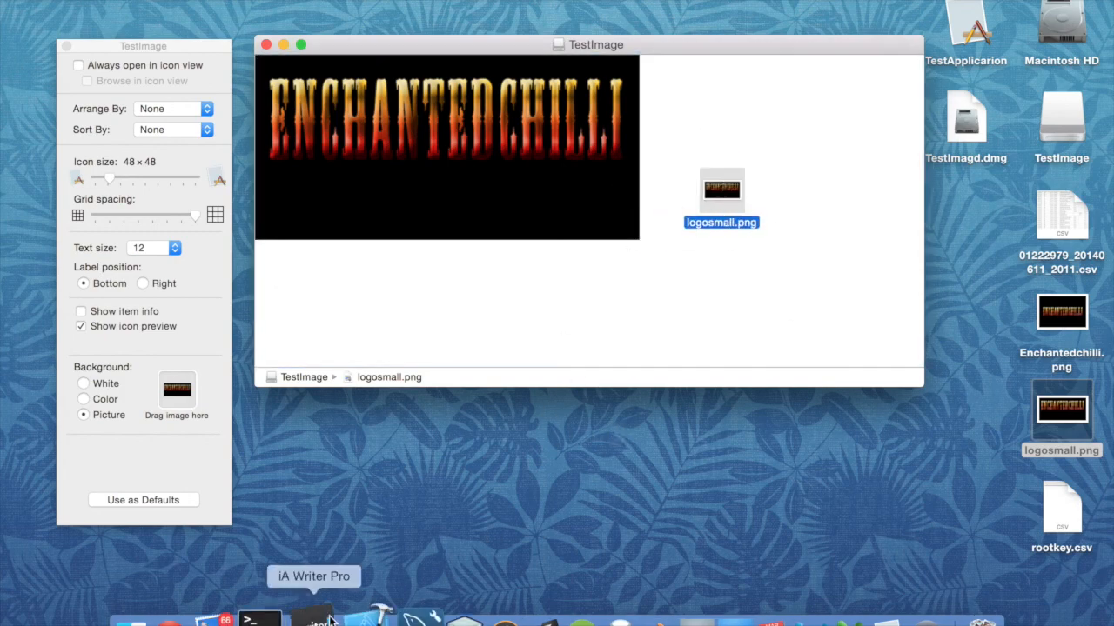
- In Terminal, change into /Volumes/TestImage and list its contents
left_click(278, 618)
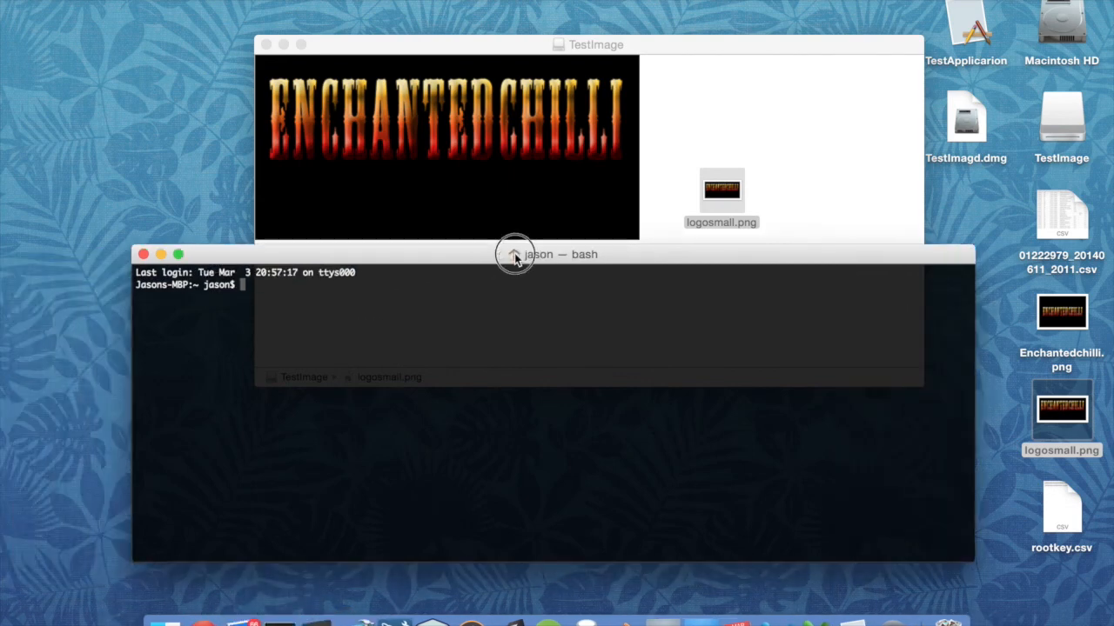
type("cd /")
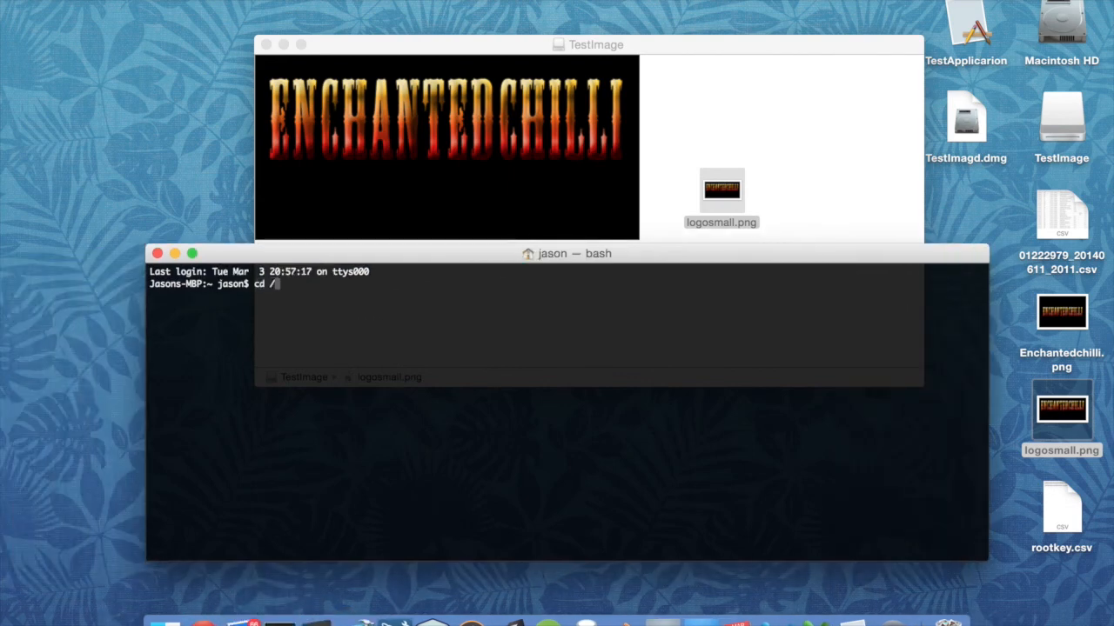
type("volumes")
type("ls")
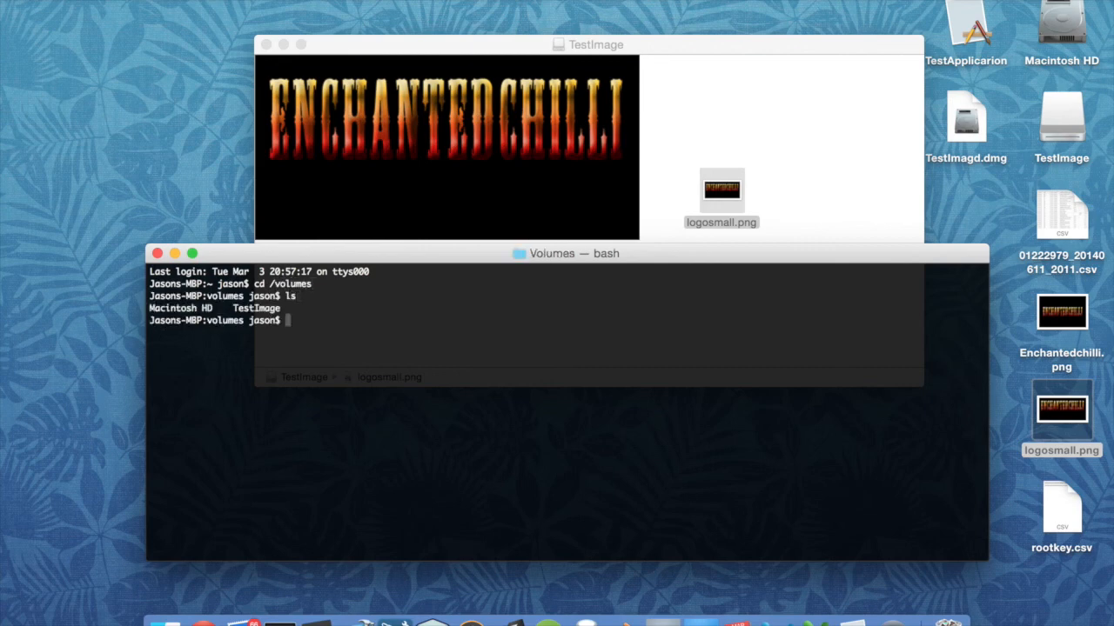
mouse_move(522, 291)
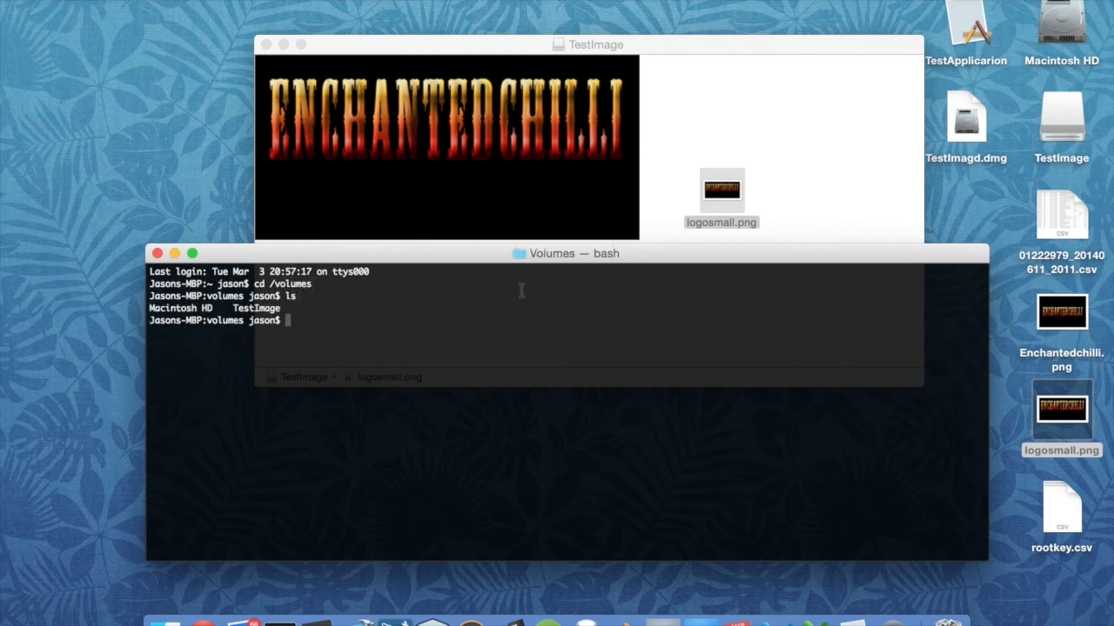
type("cd testimage")
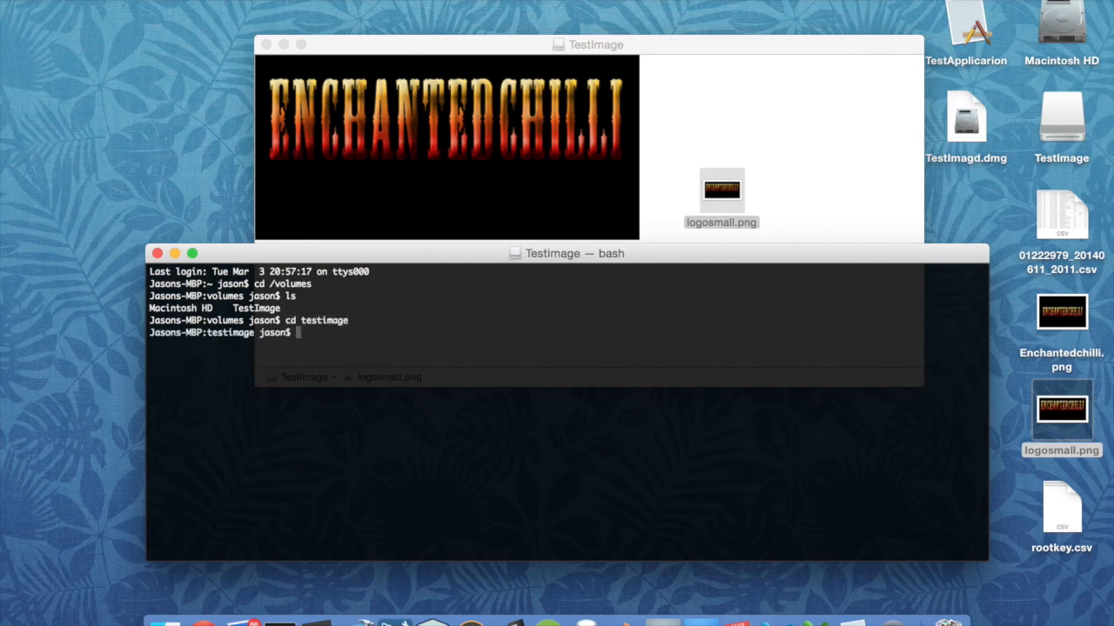
type("ls")
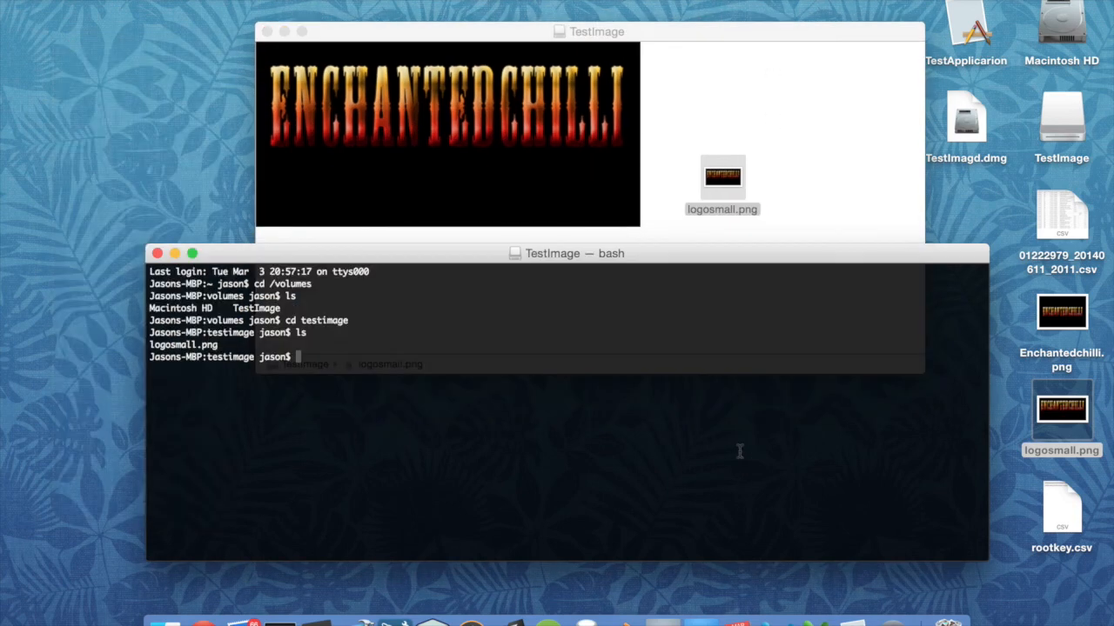
- Rename logosmall.png to the hidden .logosmall.png with mv
type("mv")
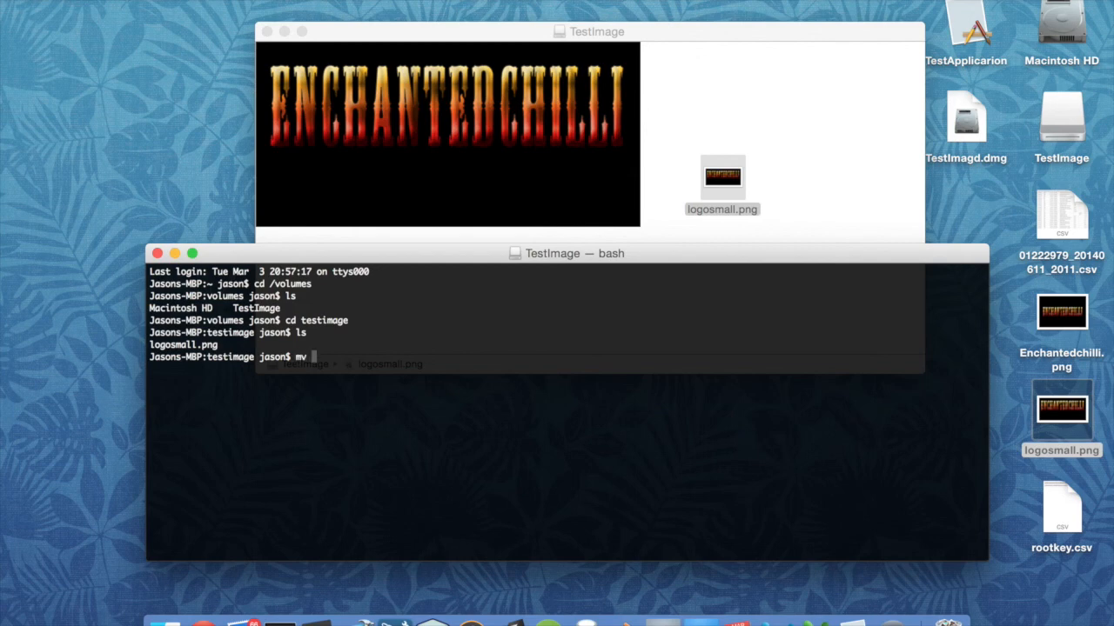
type("log")
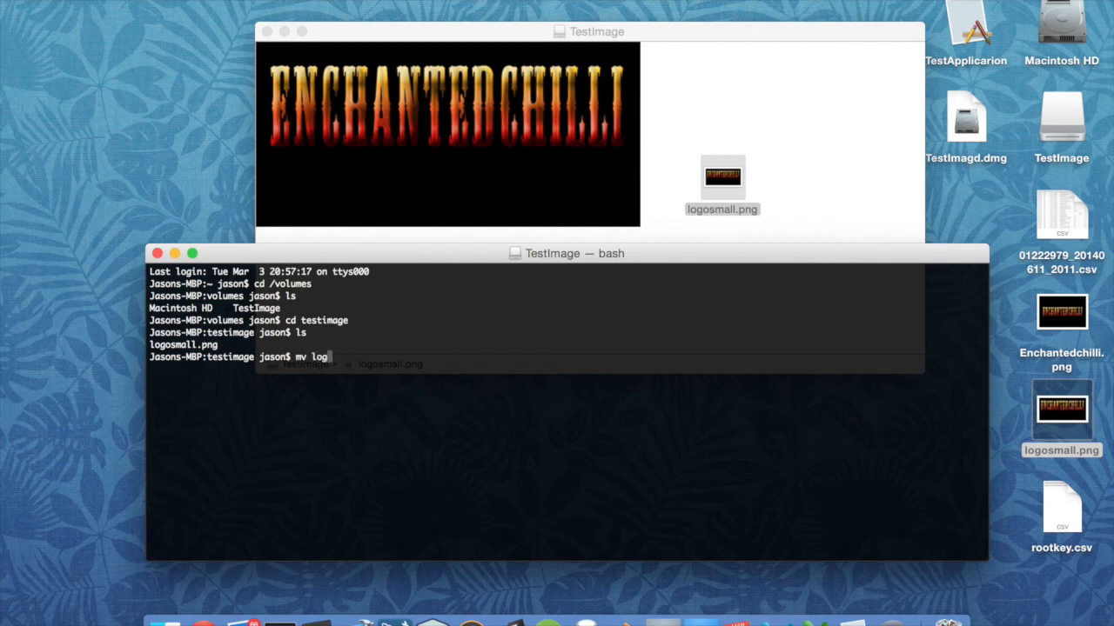
type("osmal")
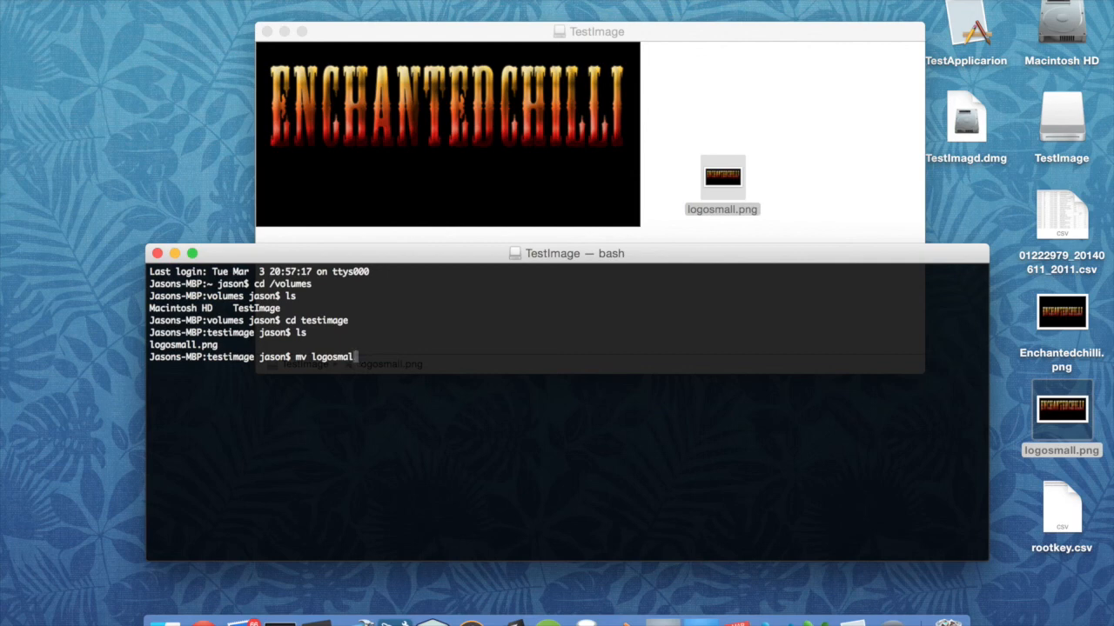
type(".p")
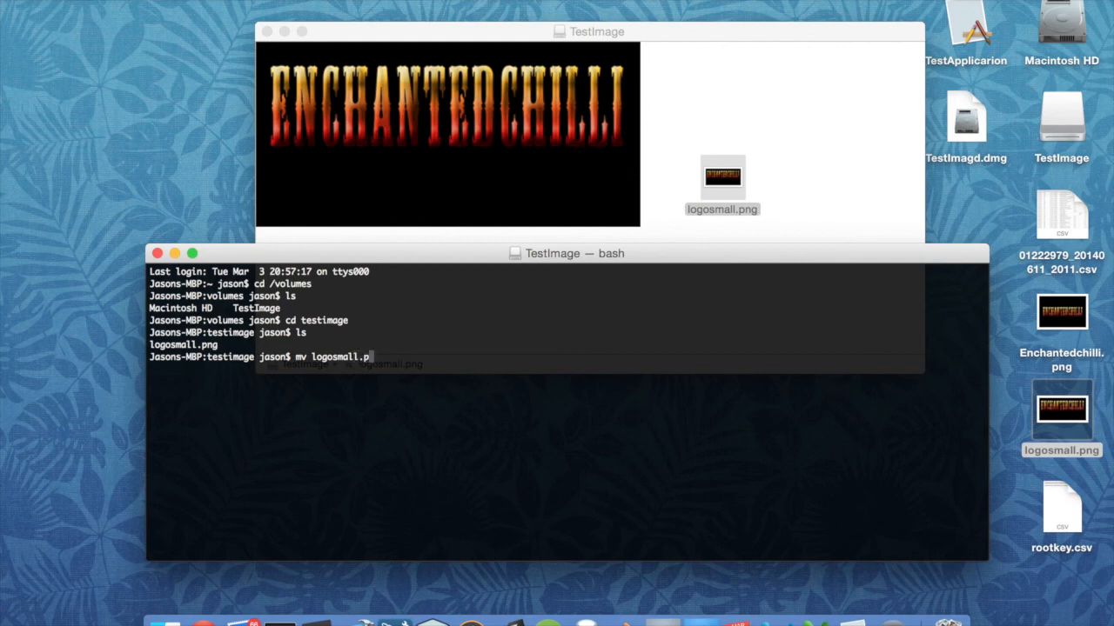
type("ng")
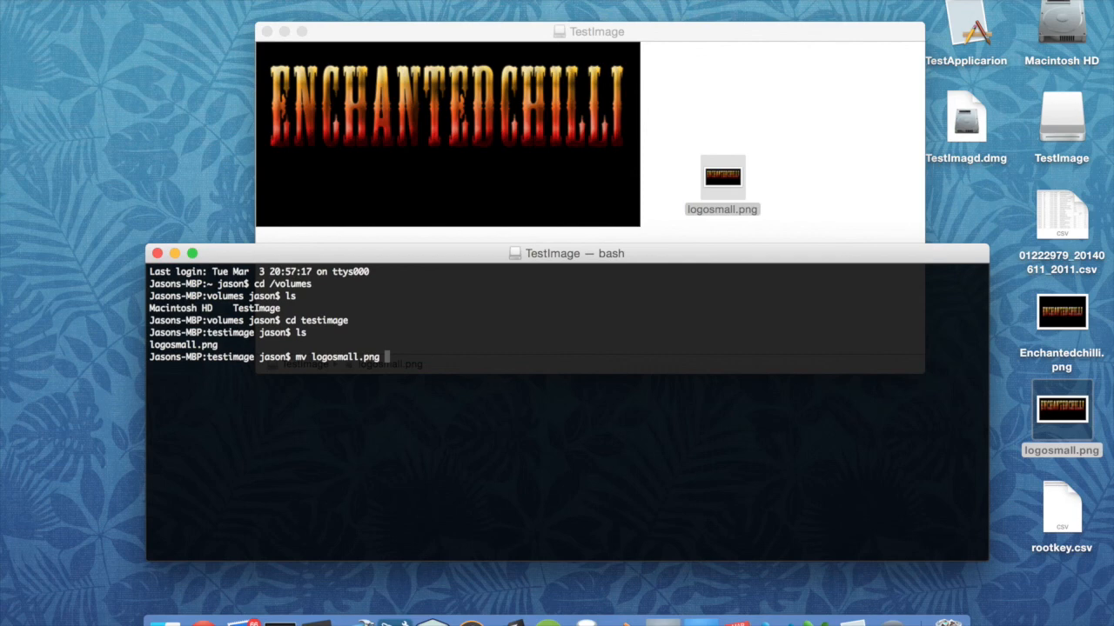
type(".log")
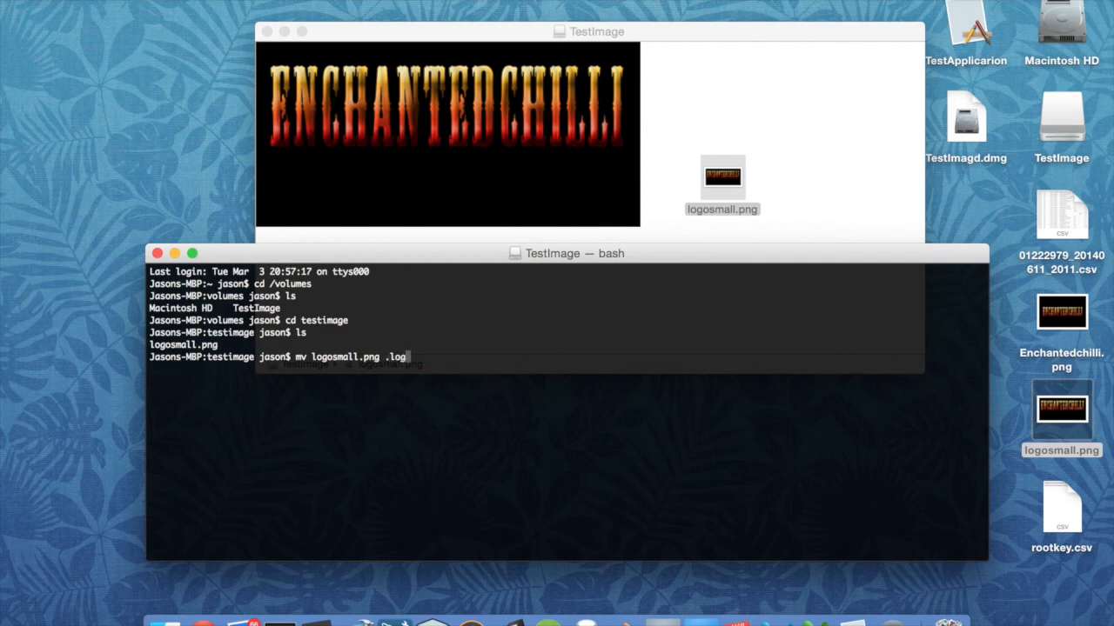
type("logosmall.png")
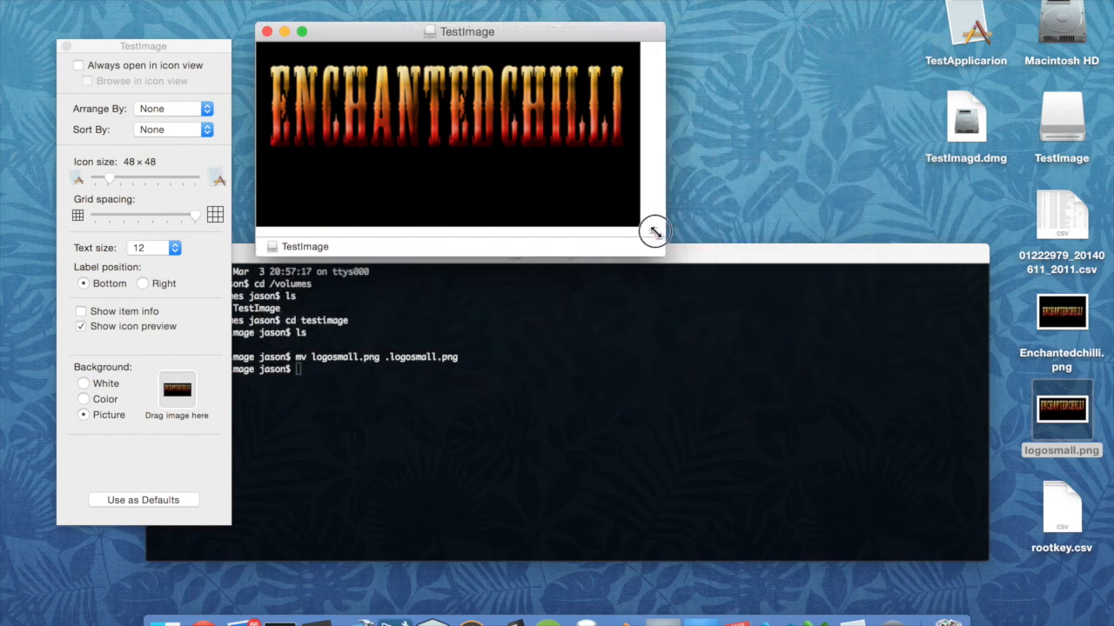
- Shrink the TestImage window so it frames just the logo background
left_click_drag(655, 233, 642, 233)
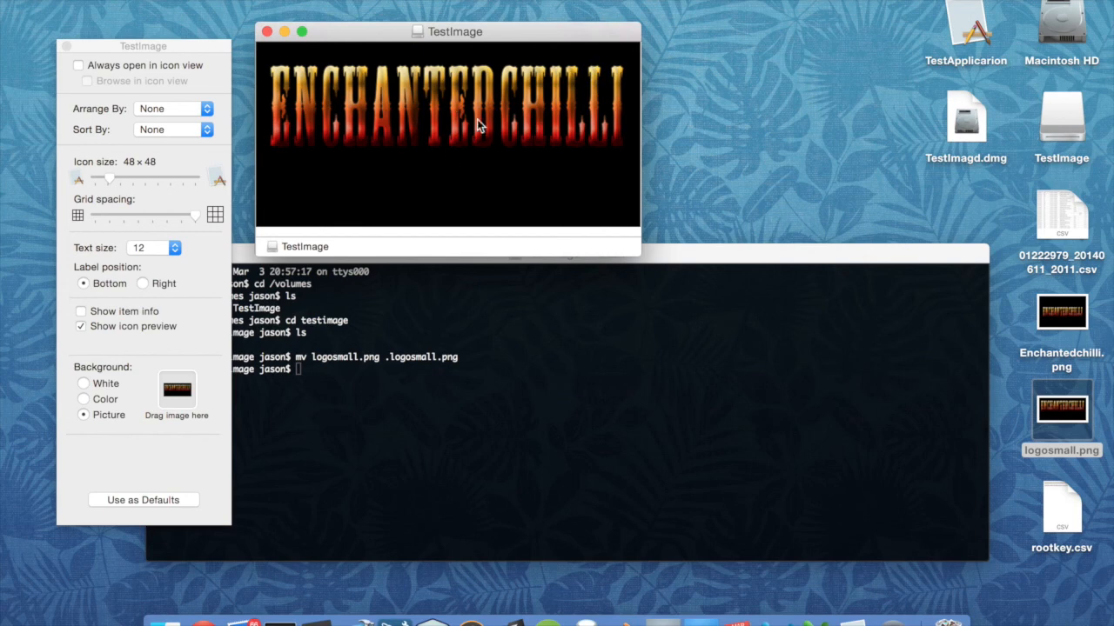
mouse_move(480, 172)
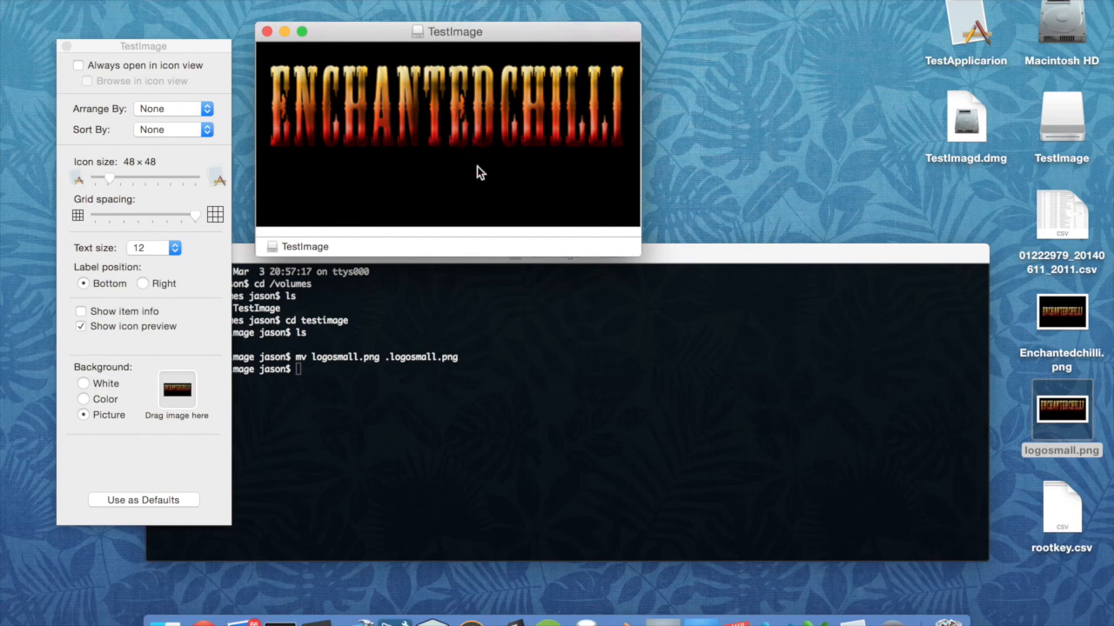
mouse_move(385, 181)
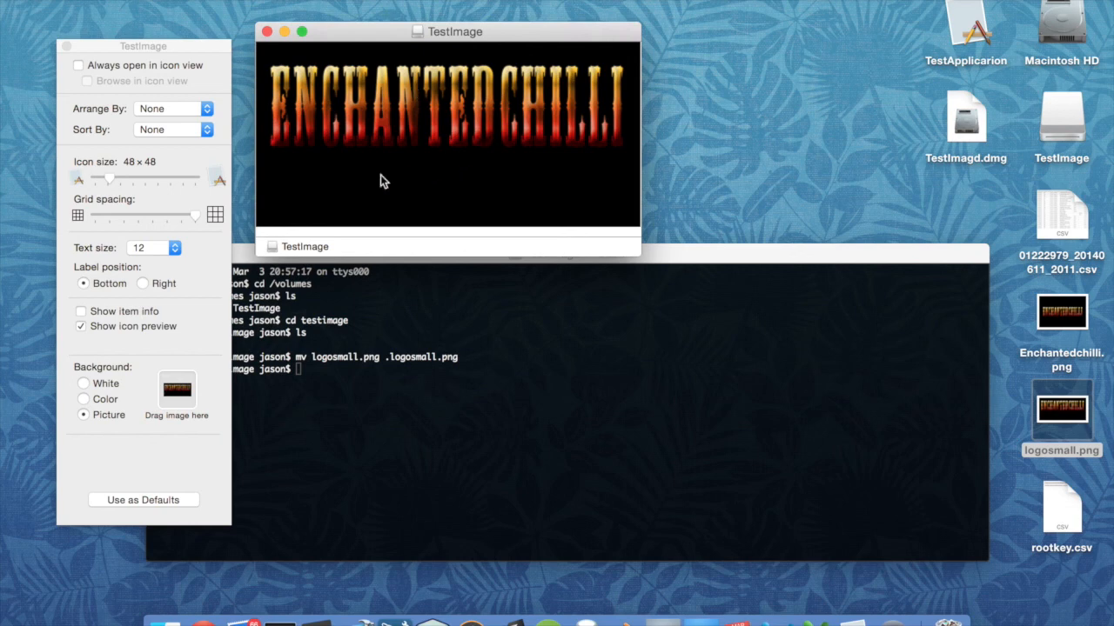
mouse_move(439, 189)
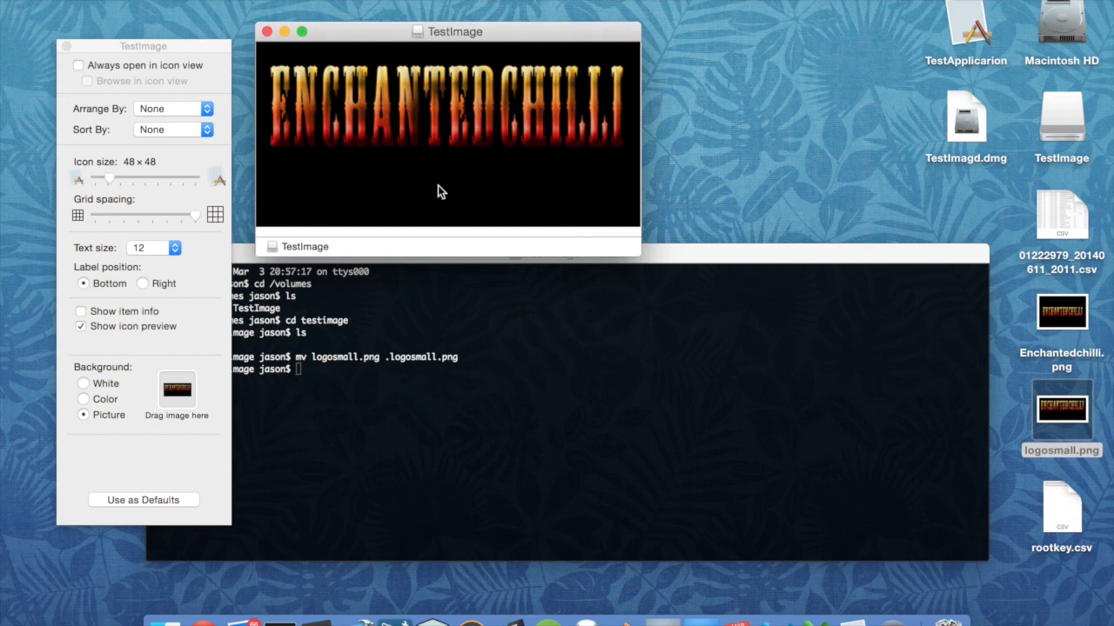
mouse_move(940, 208)
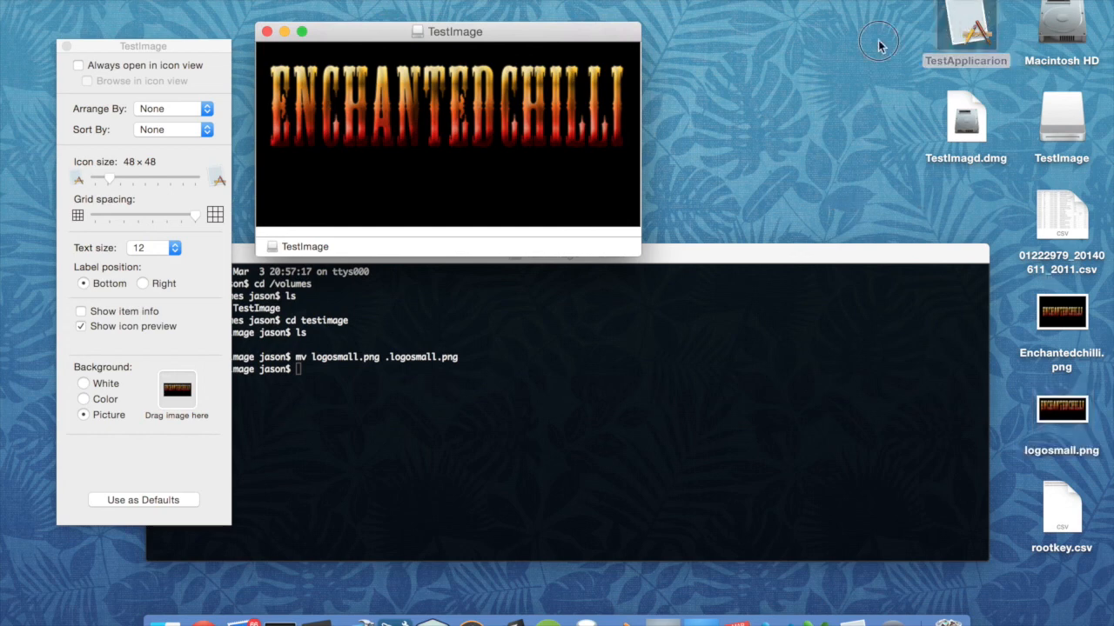
- Copy TestApplication into the TestImage window and place its icon over the logo background
left_click_drag(966, 35, 327, 174)
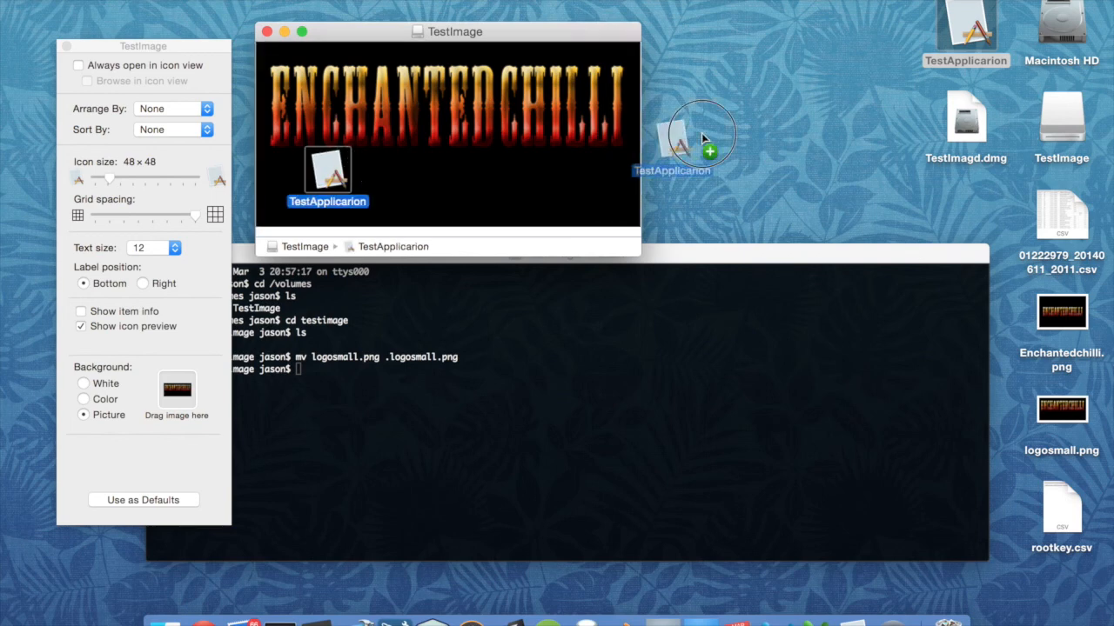
left_click_drag(693, 140, 328, 170)
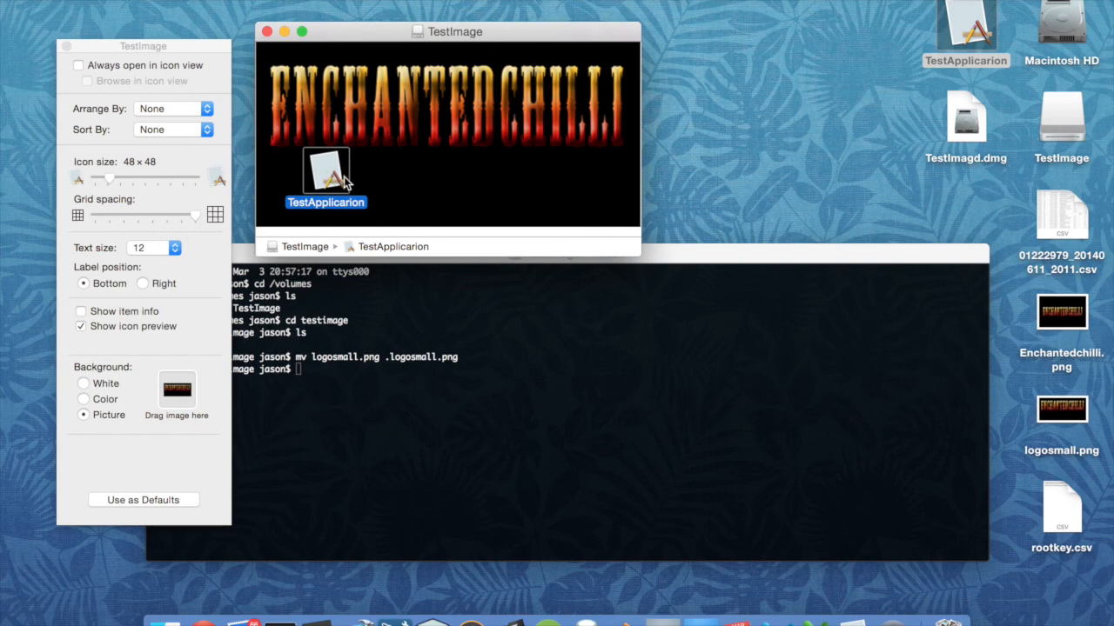
mouse_move(341, 182)
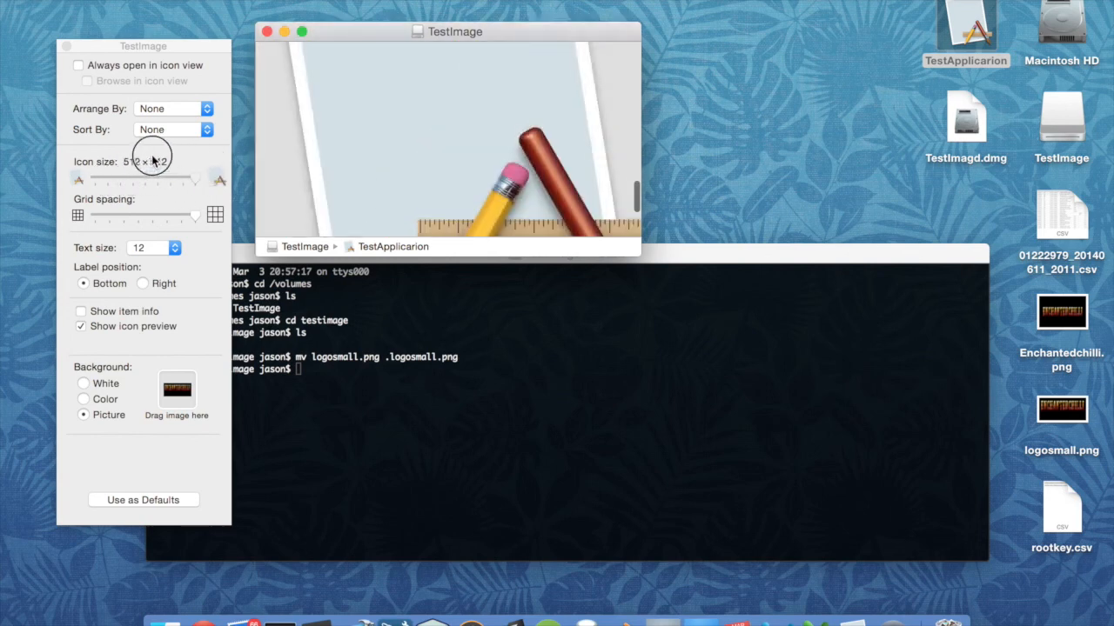
- Lower the window's icon size from huge down to 44 × 44
left_click_drag(195, 177, 94, 177)
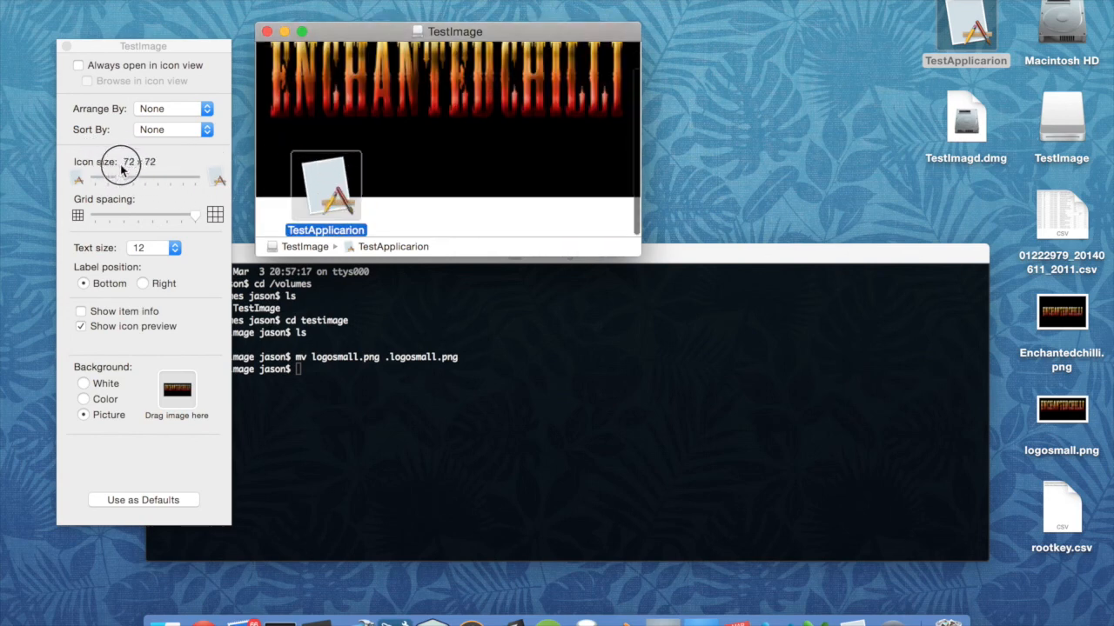
left_click_drag(143, 178, 119, 177)
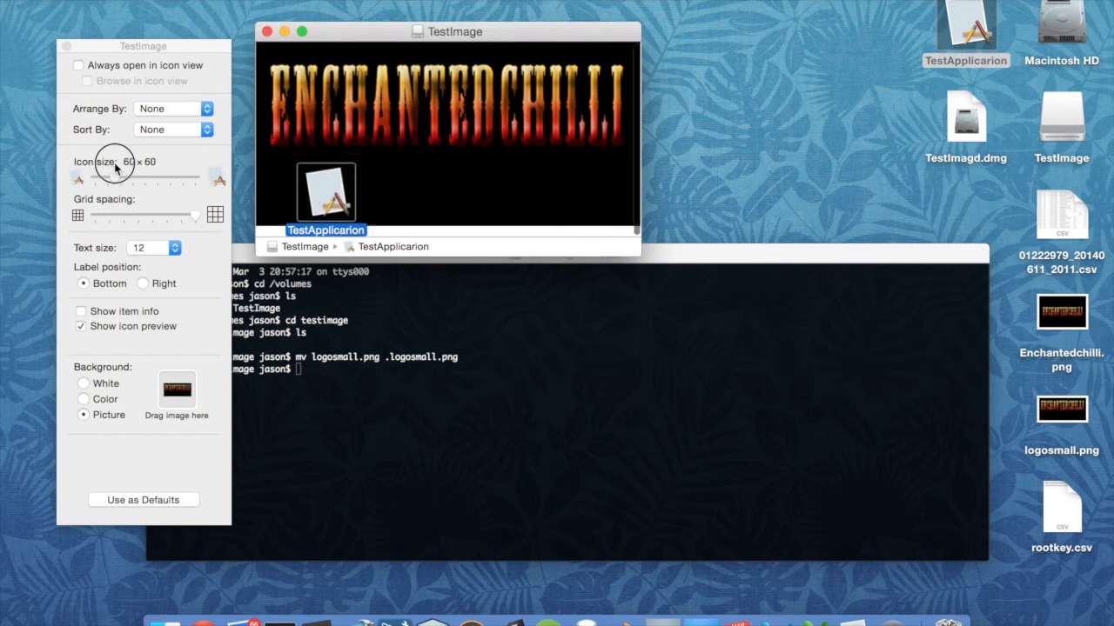
left_click_drag(118, 178, 95, 177)
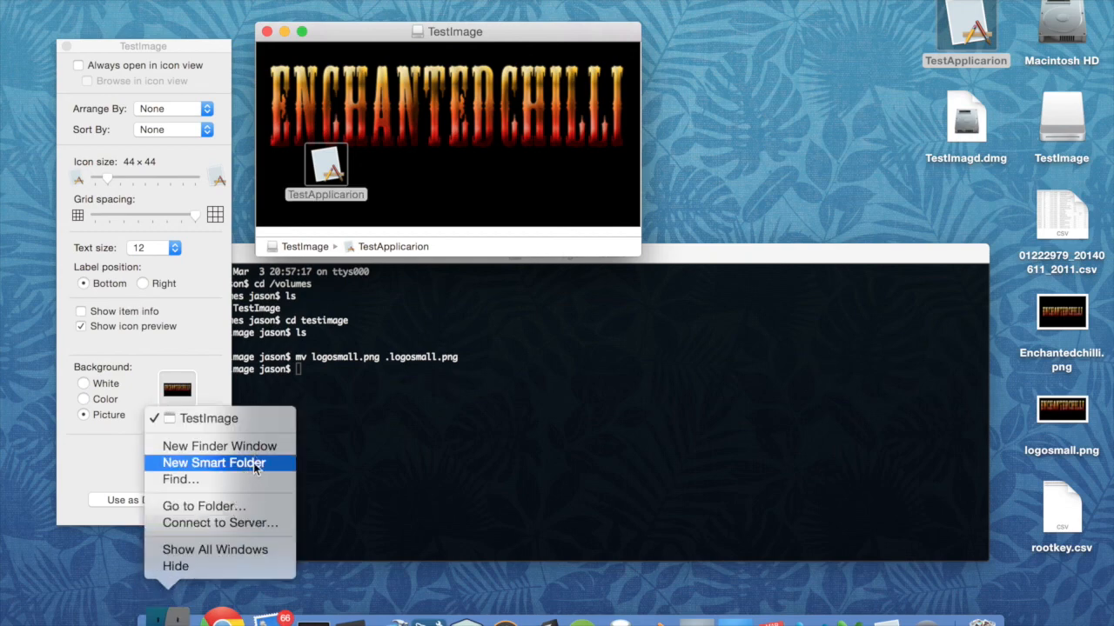
- Finish arranging the TestImage window over its logo background and reposition it
left_click(217, 446)
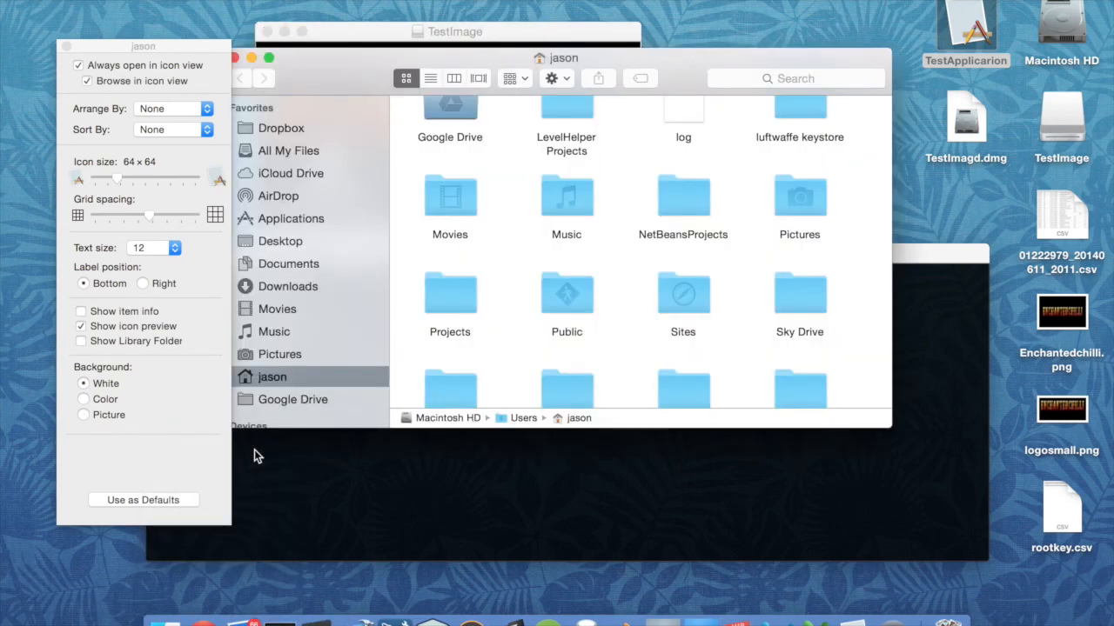
mouse_move(331, 337)
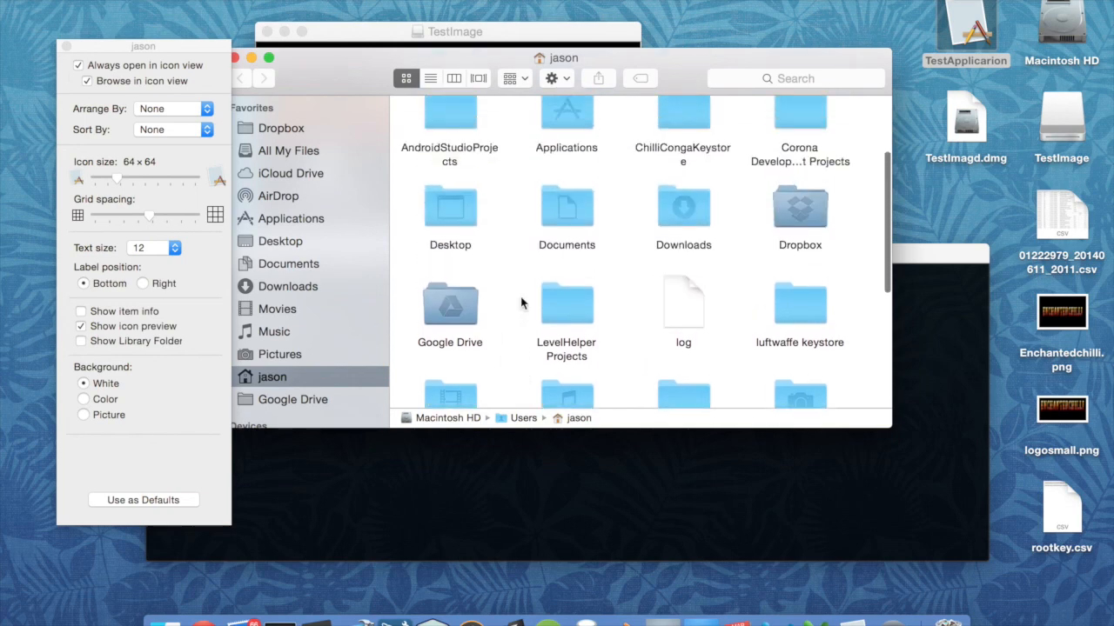
right_click(567, 178)
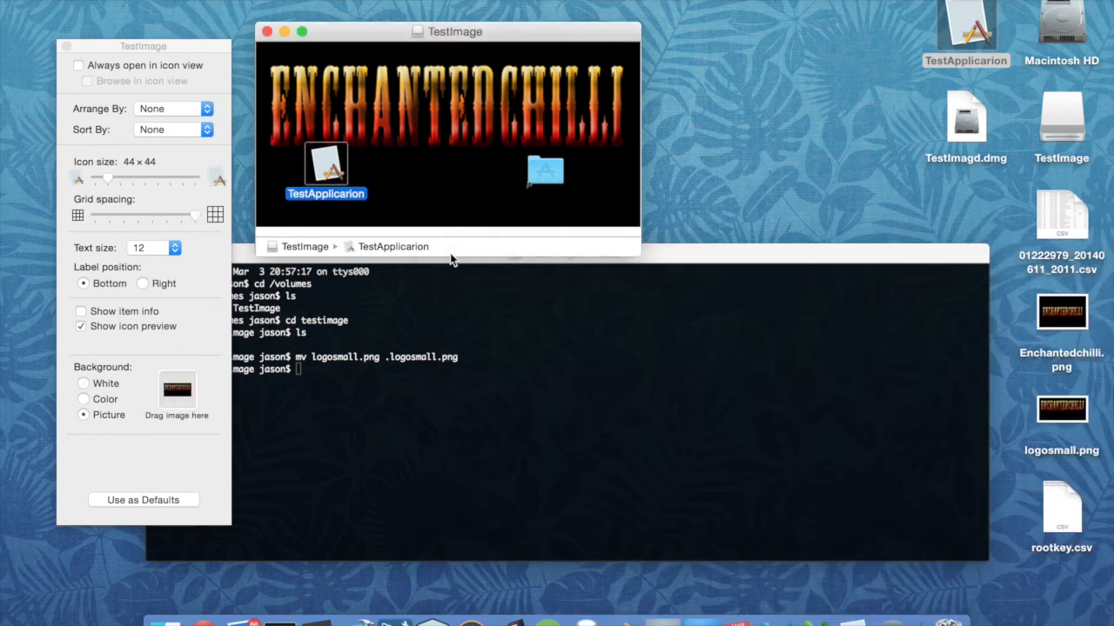
left_click_drag(445, 31, 512, 7)
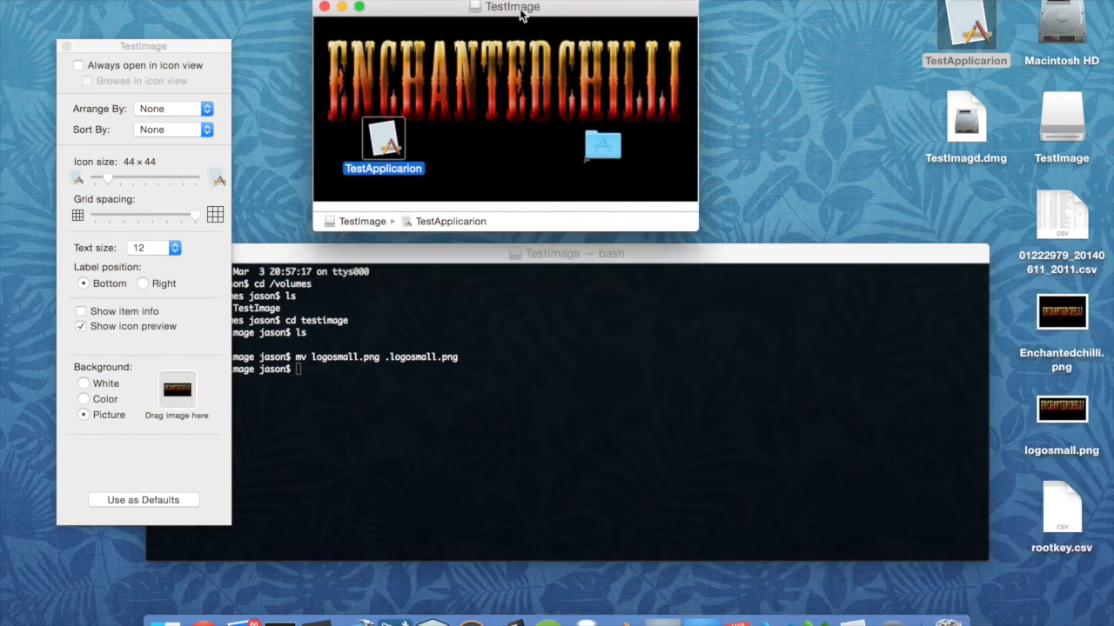
mouse_move(459, 174)
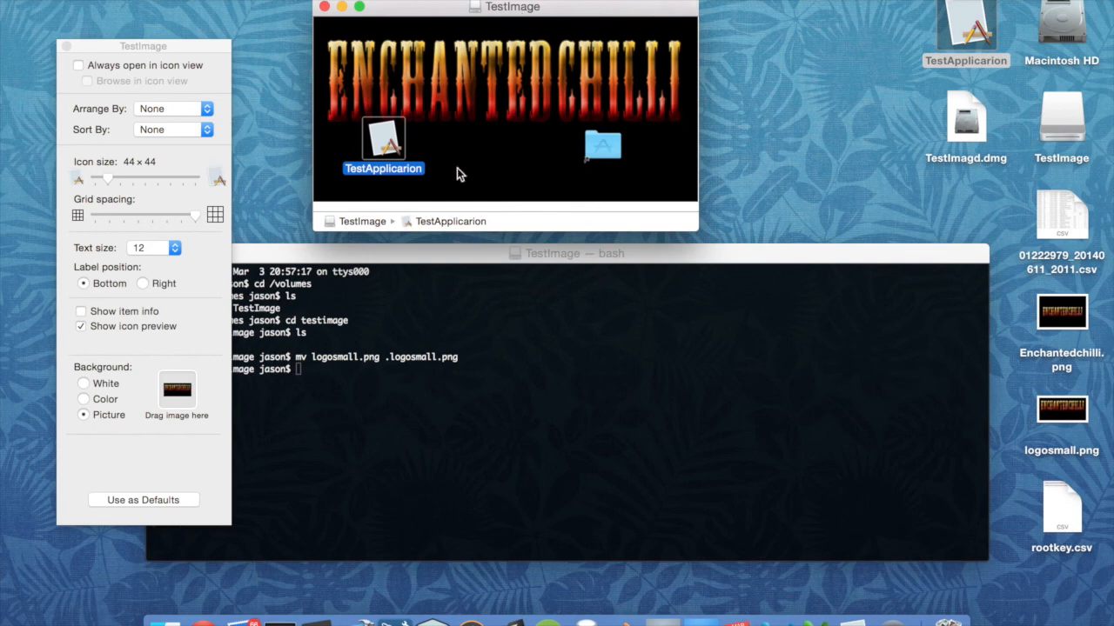
mouse_move(478, 137)
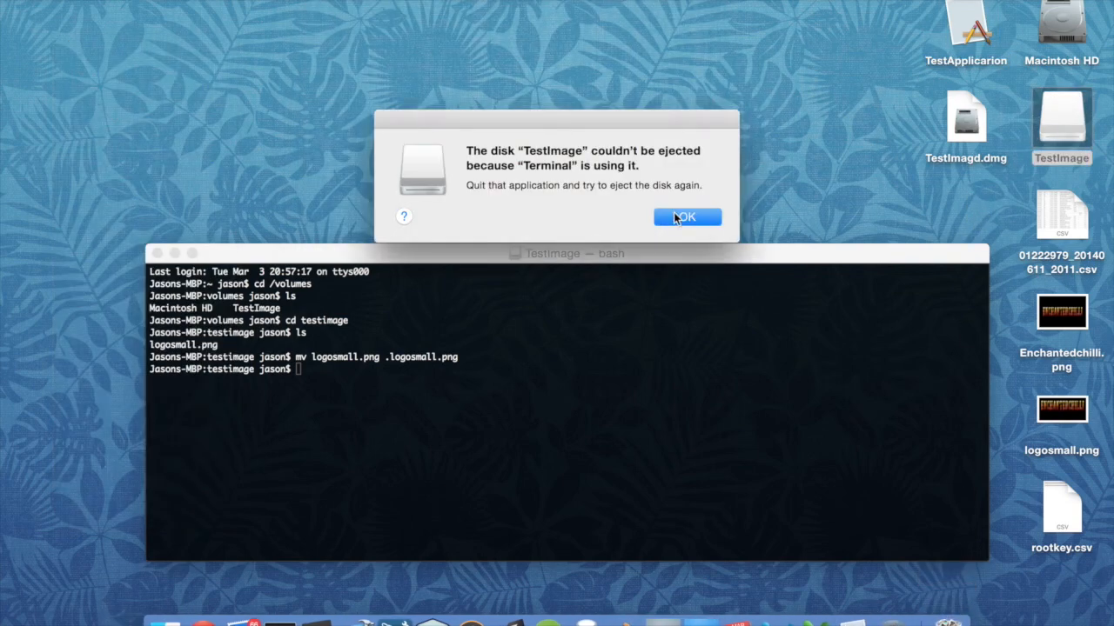
- Dismiss the failed eject warnings and quit Terminal so it releases the TestImage disk
left_click(686, 216)
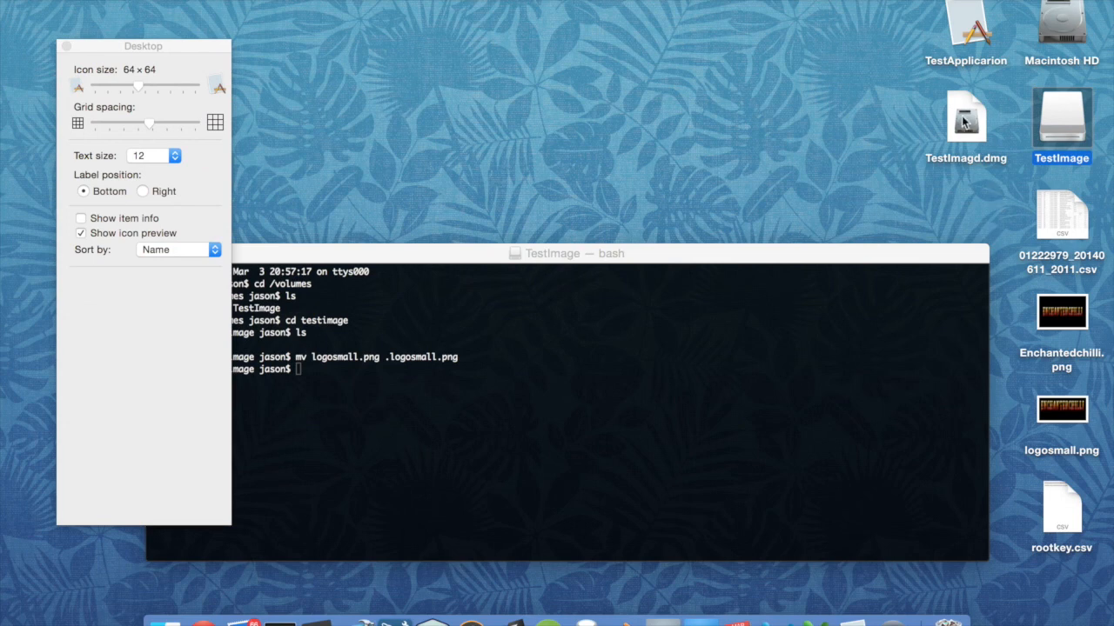
mouse_move(1069, 122)
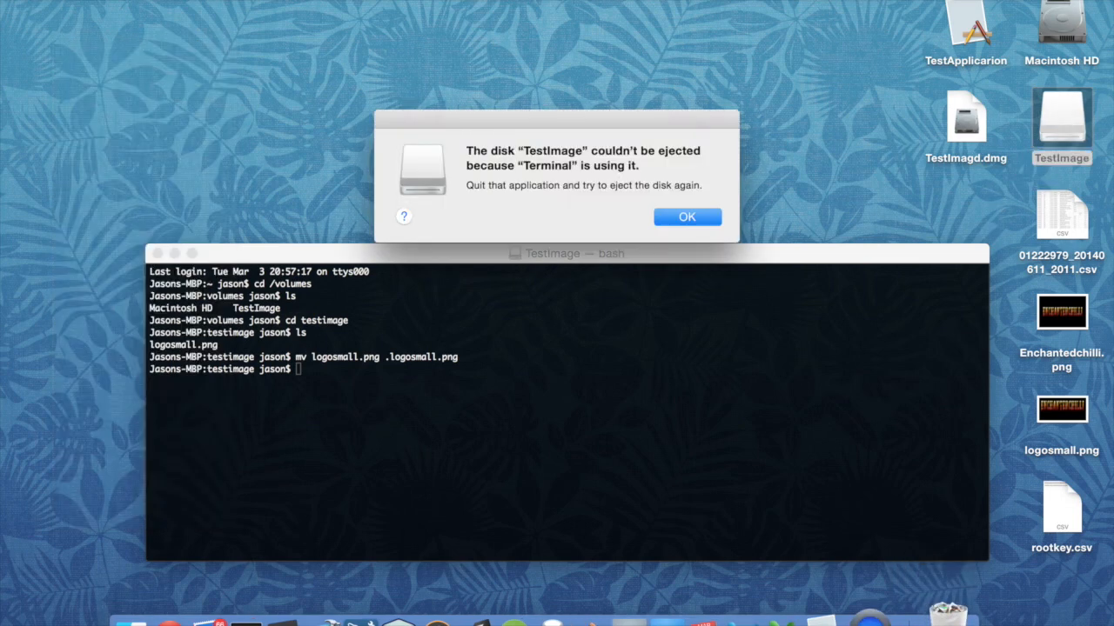
left_click(685, 215)
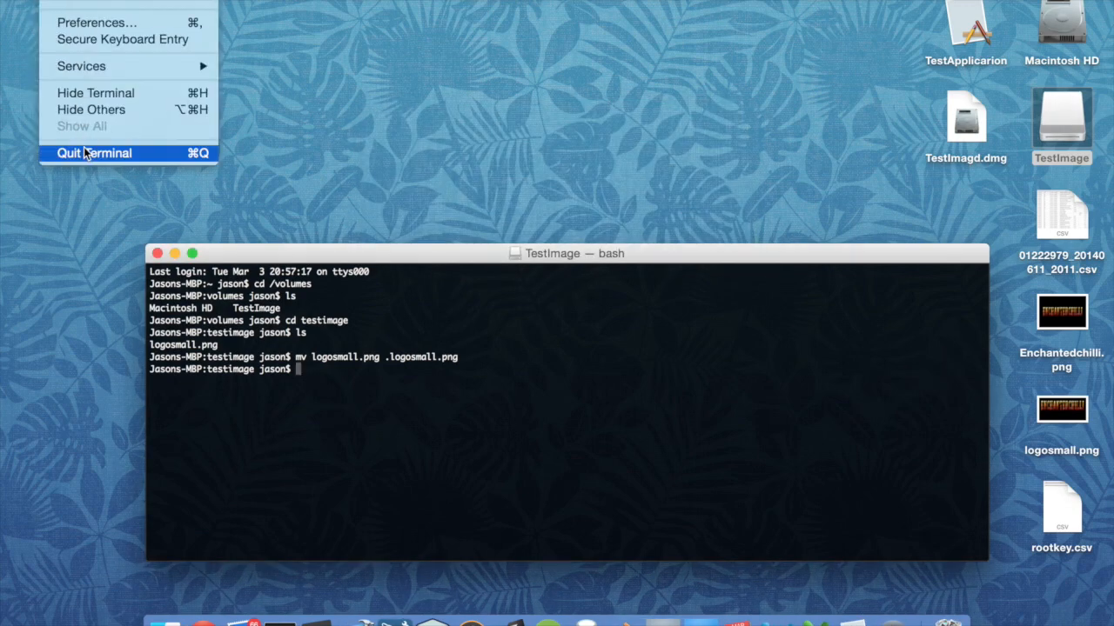
left_click(94, 153)
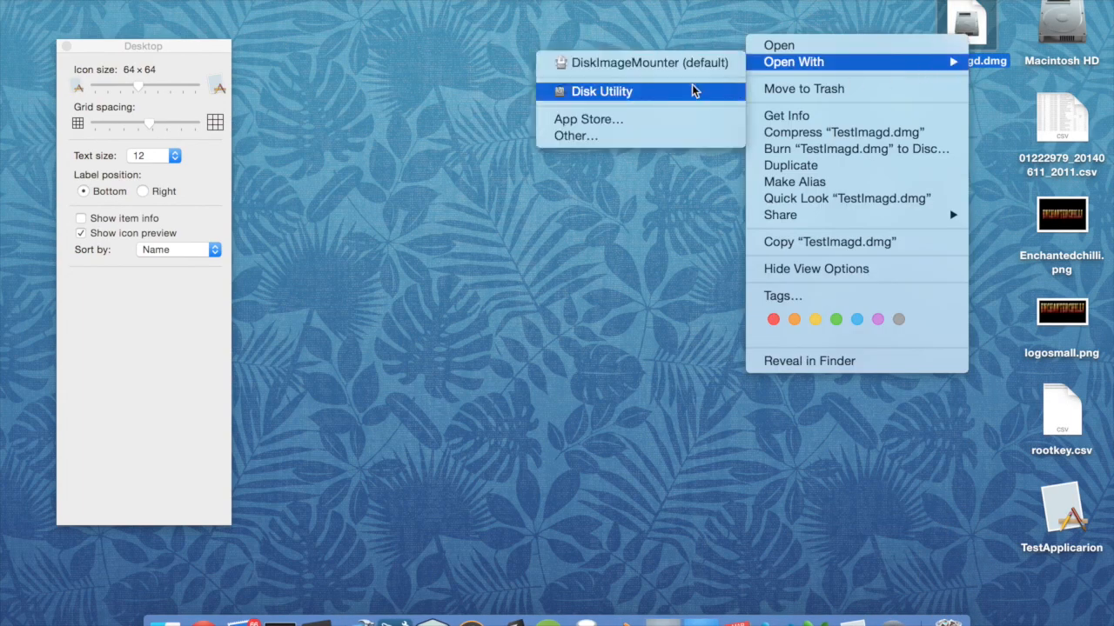
- Open Disk Utility's Convert and choose Testimagd.dmg as the image to convert
left_click(602, 90)
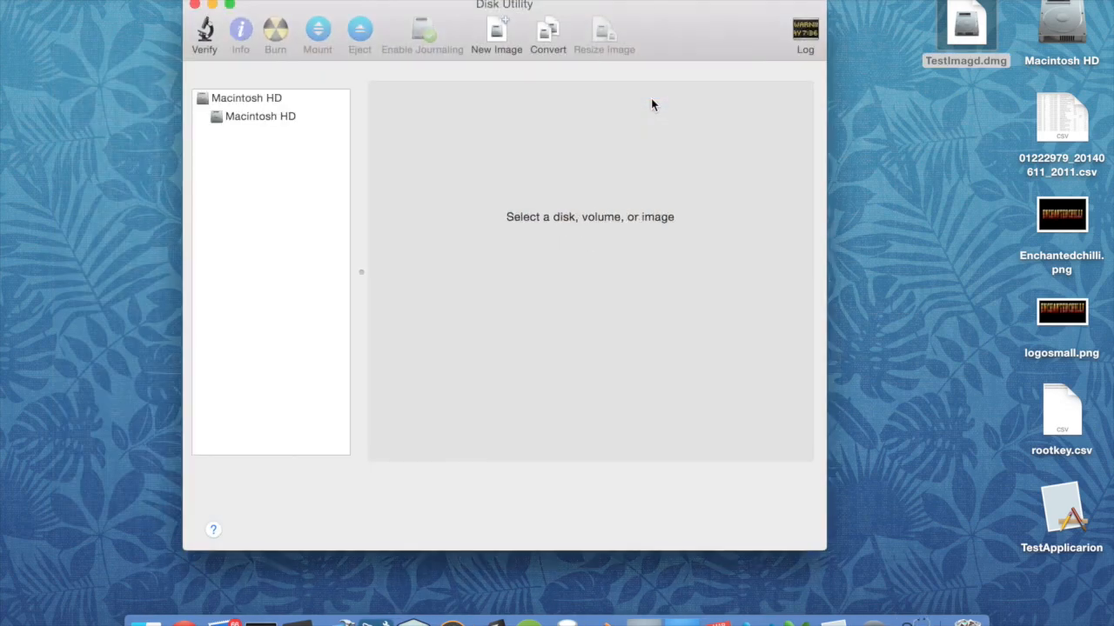
left_click(546, 35)
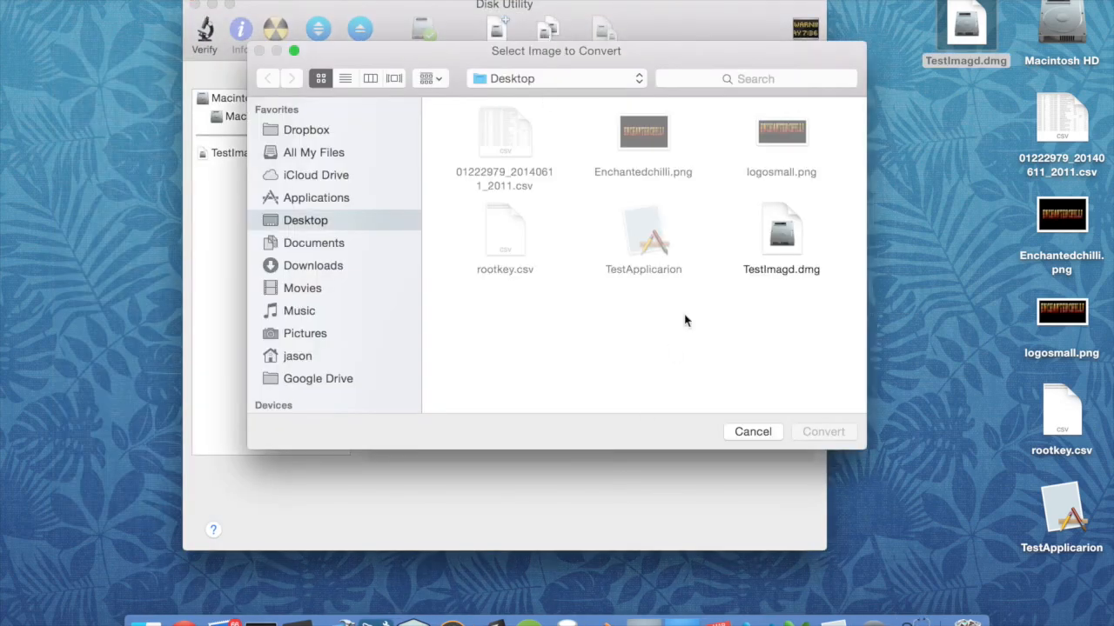
left_click(779, 230)
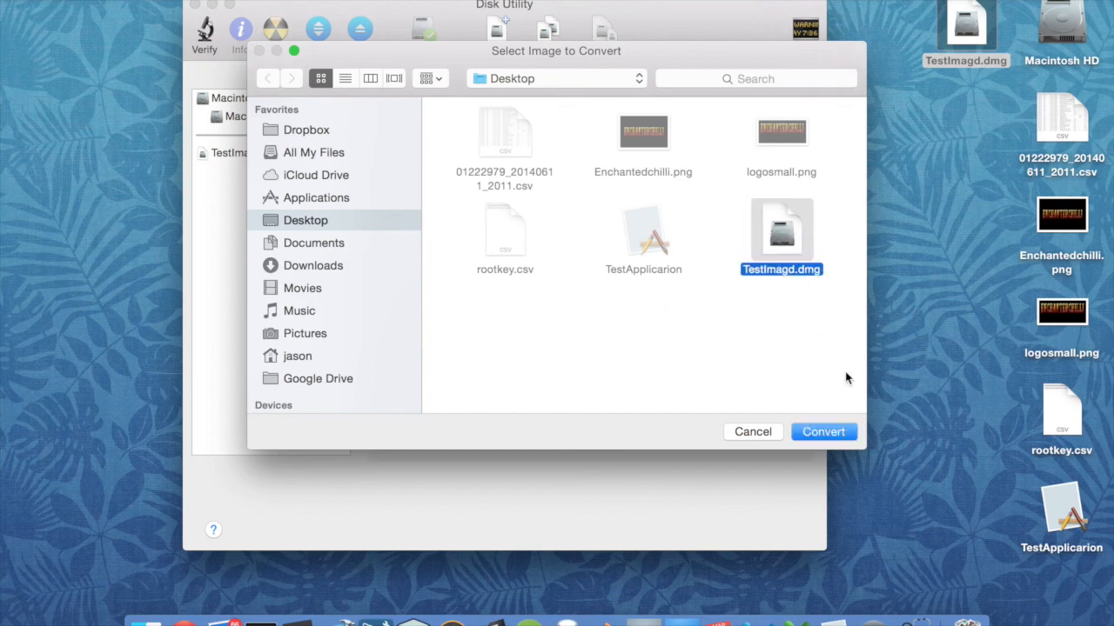
left_click(821, 432)
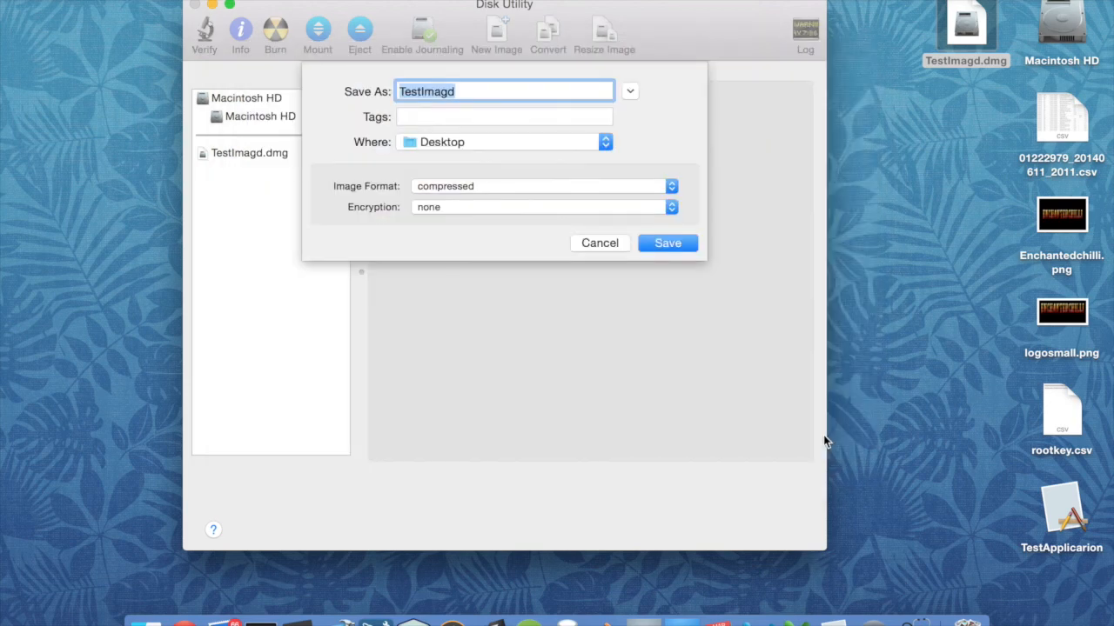
mouse_move(572, 216)
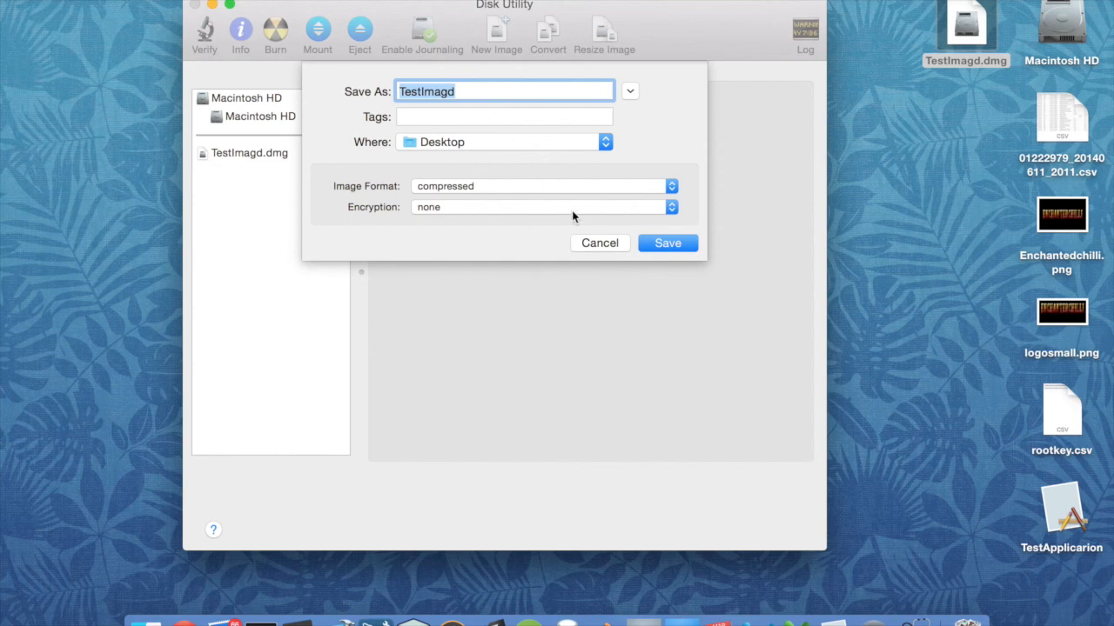
- Keep the compressed image format and save, replacing the existing Testimagd.dmg
left_click(539, 184)
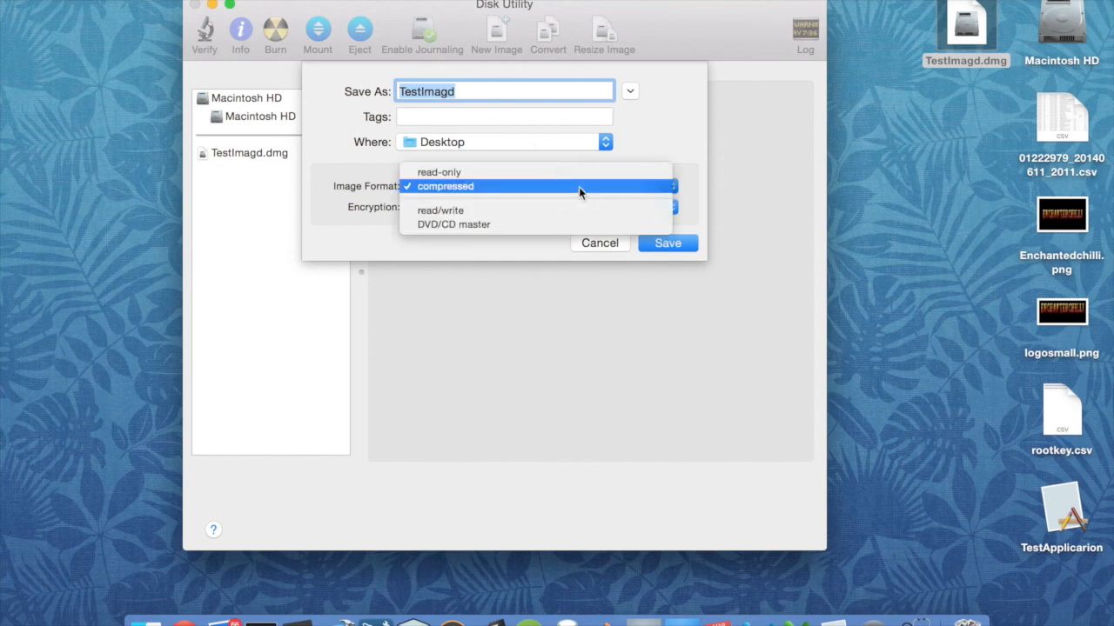
mouse_move(533, 196)
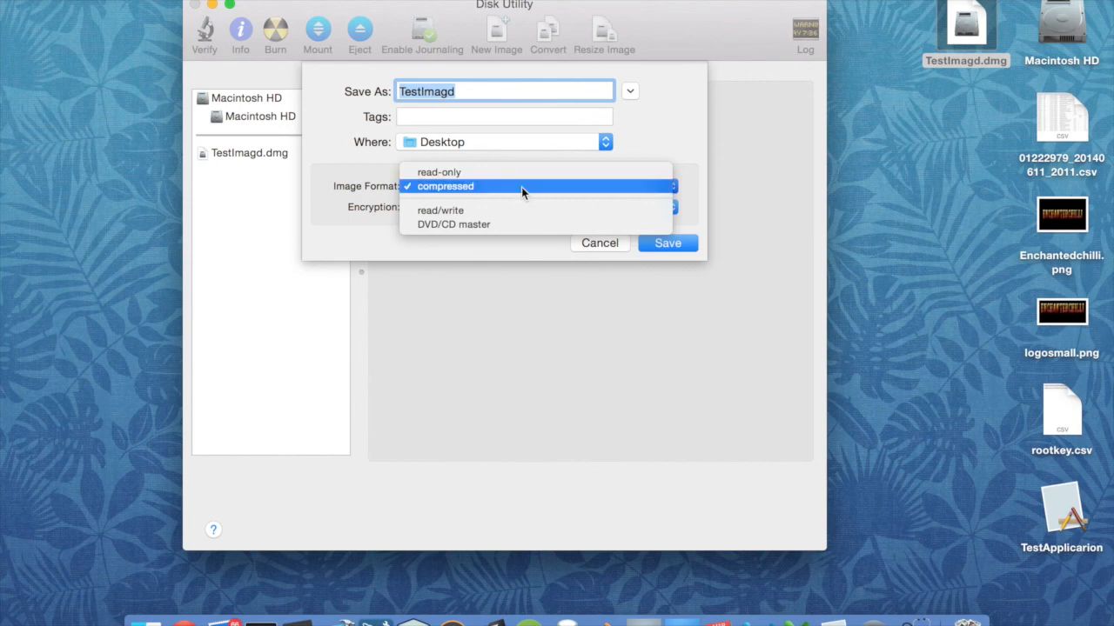
left_click(445, 186)
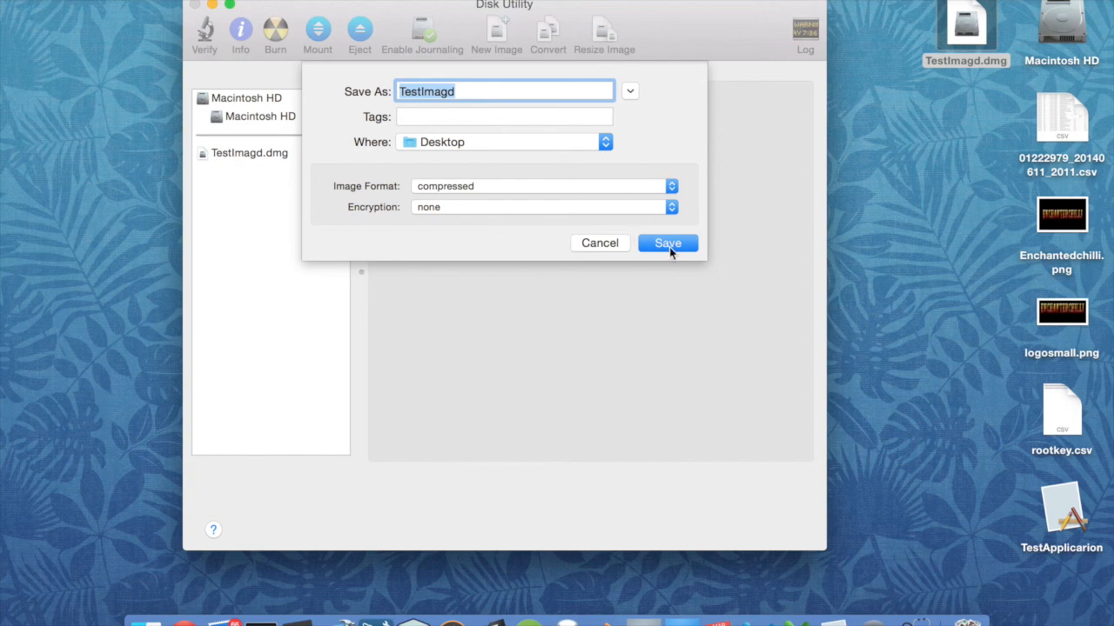
left_click(668, 243)
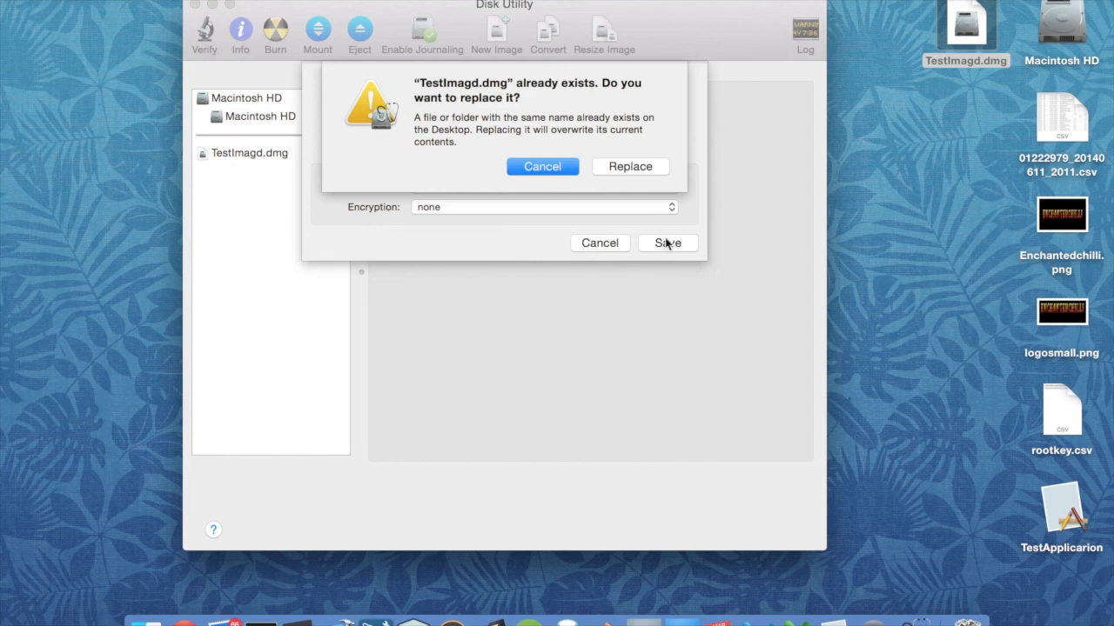
left_click(630, 167)
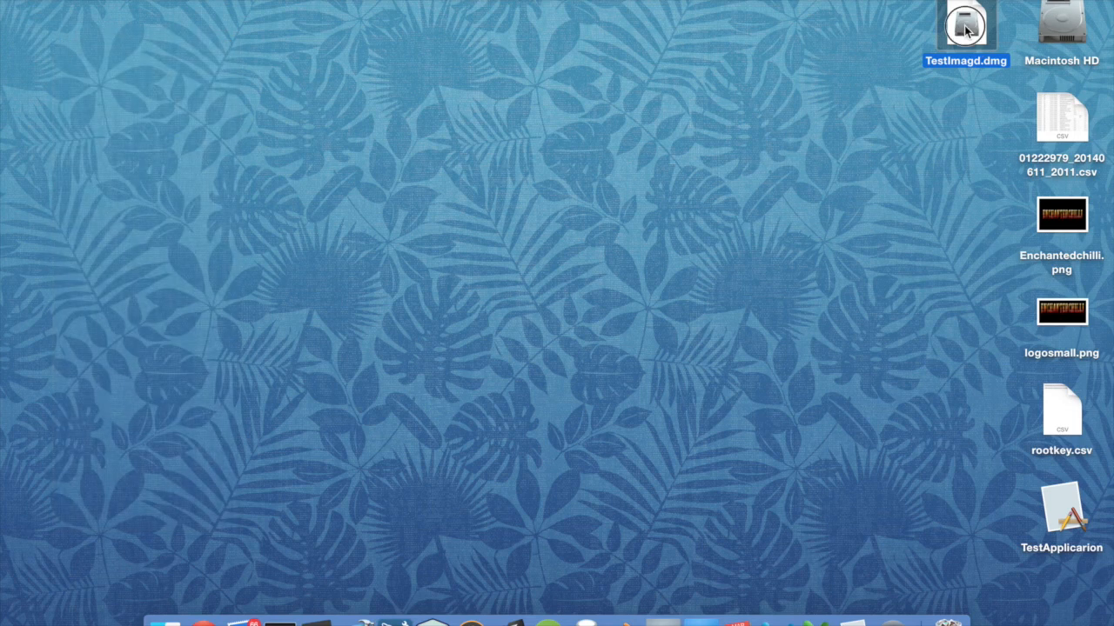
- Mount the compressed Testimagd.dmg and drag TestApplicarion onto the Applications alias
double_click(964, 27)
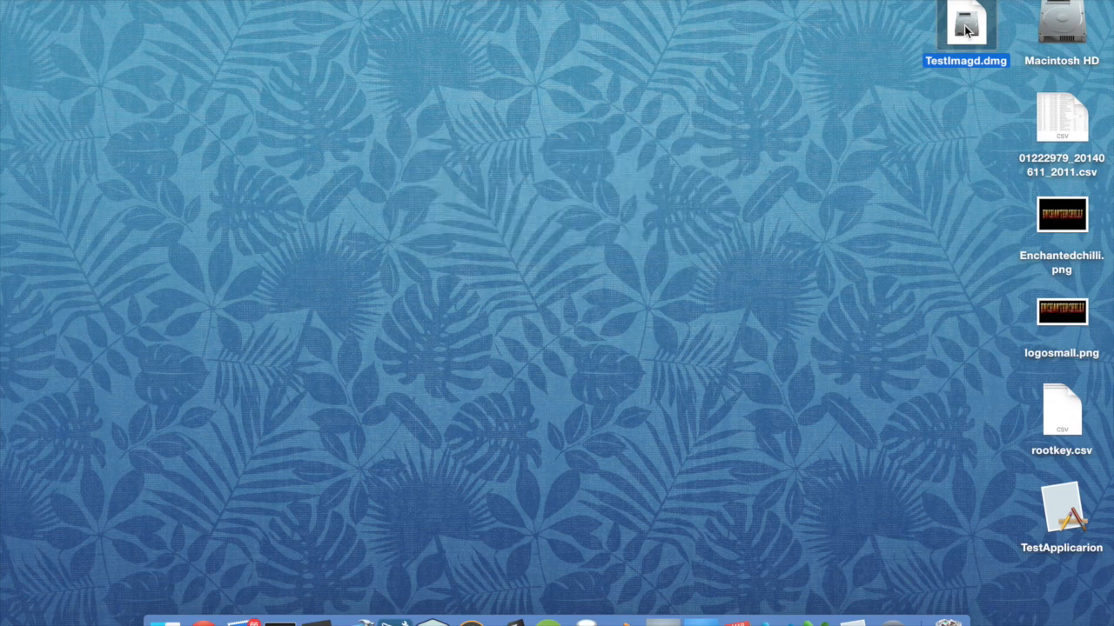
double_click(966, 26)
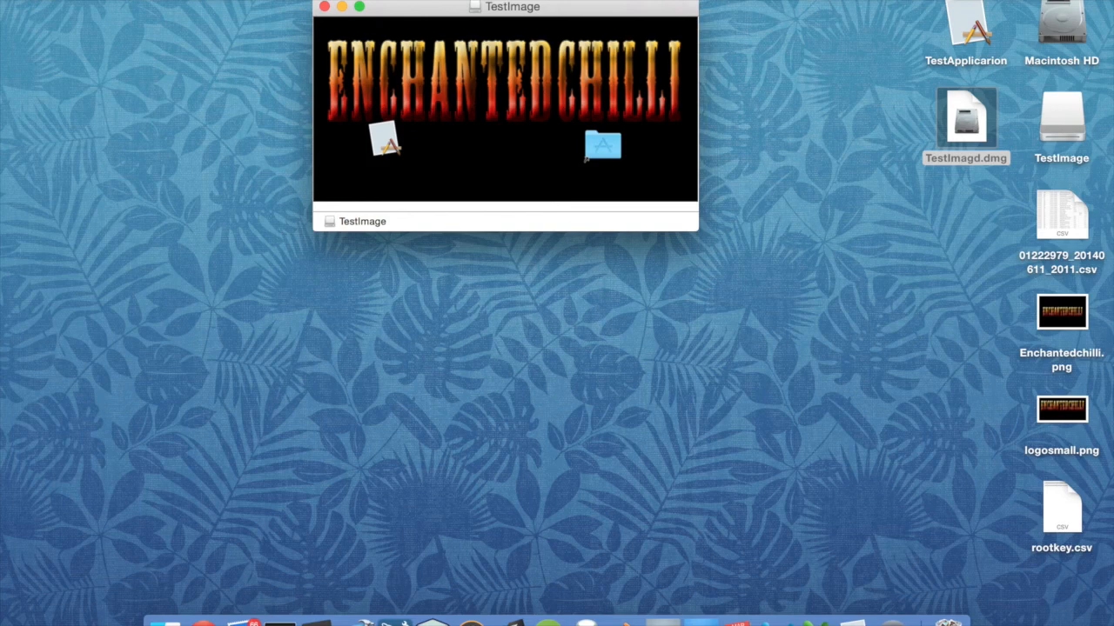
left_click_drag(512, 7, 510, 139)
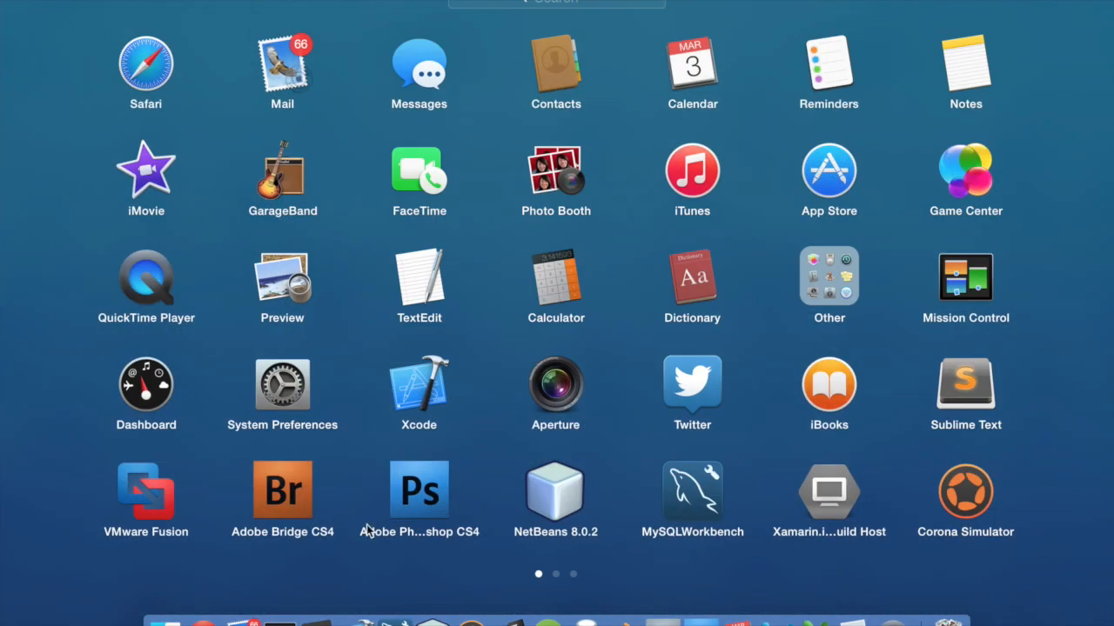
mouse_move(597, 306)
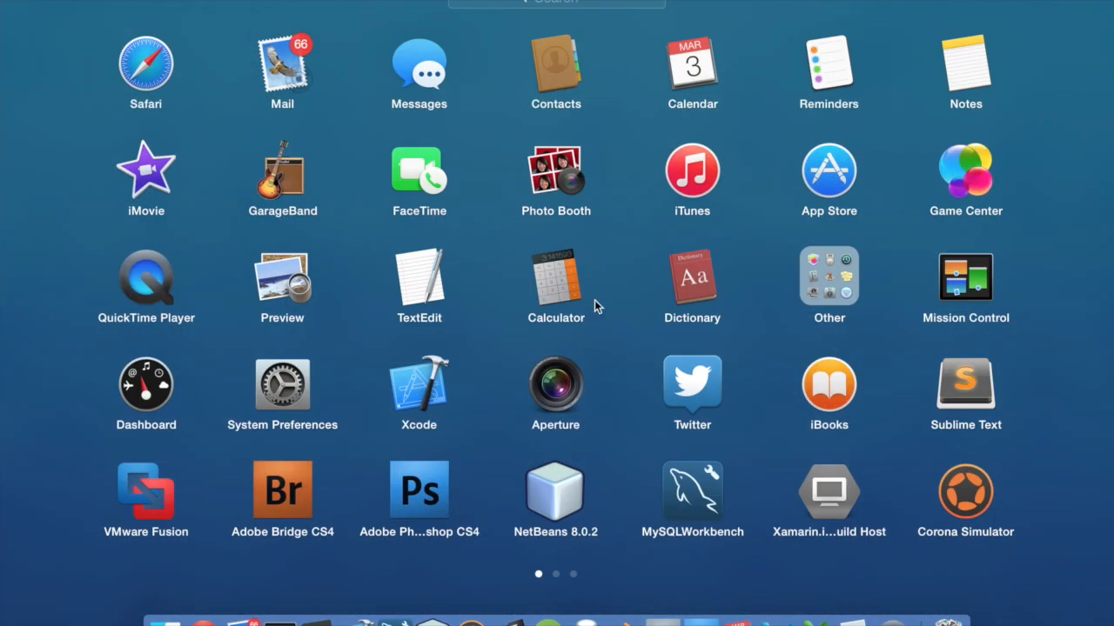